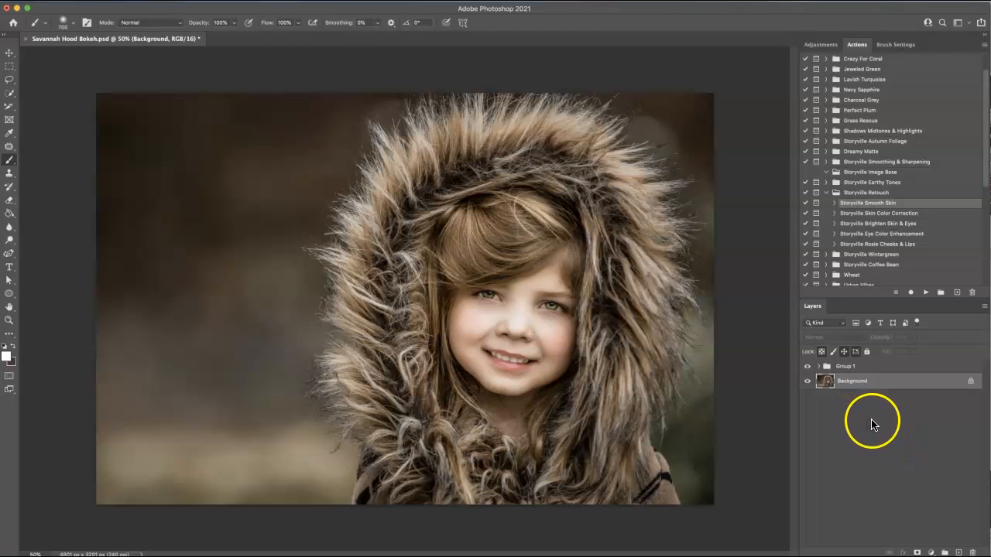
pyautogui.moveTo(858, 420)
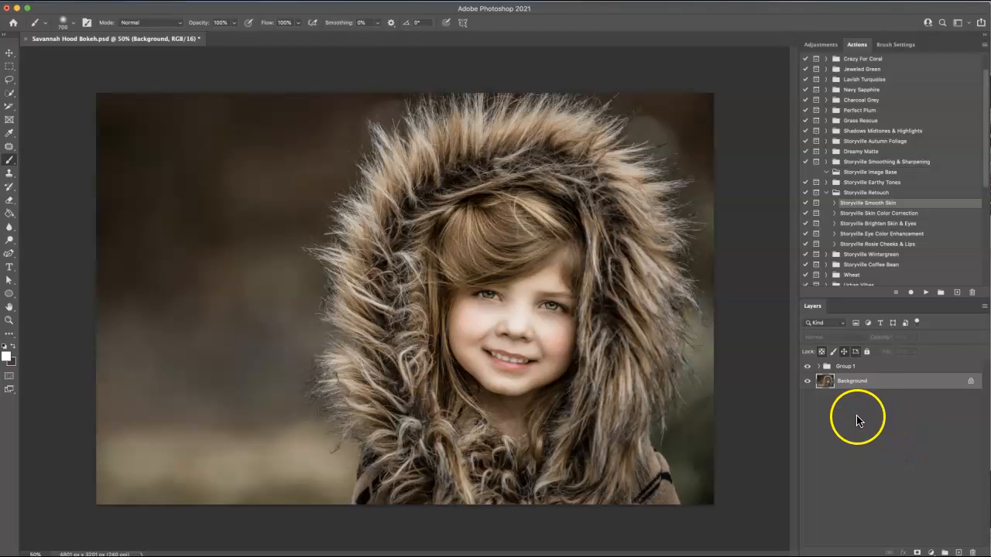
pyautogui.moveTo(674, 348)
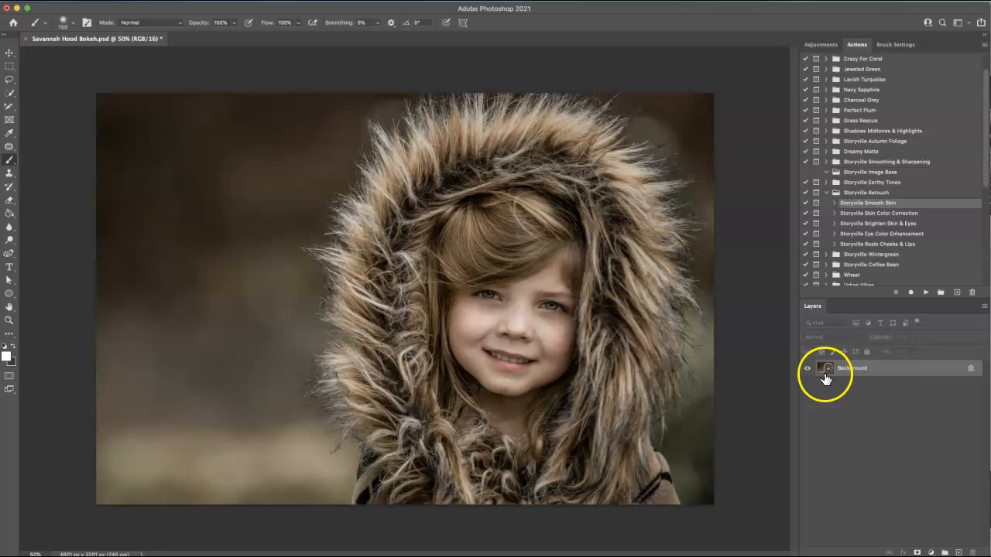
pyautogui.moveTo(916, 370)
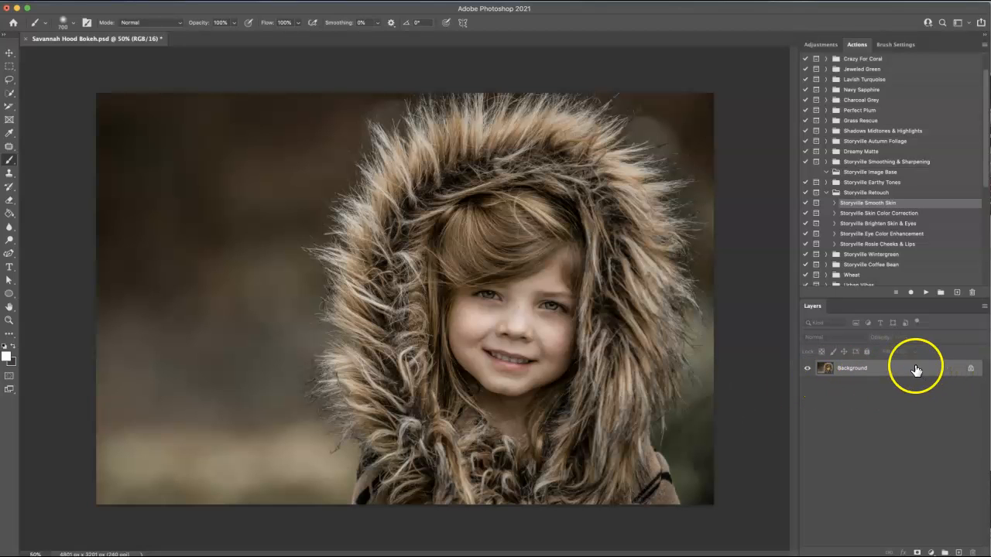
pyautogui.moveTo(875, 204)
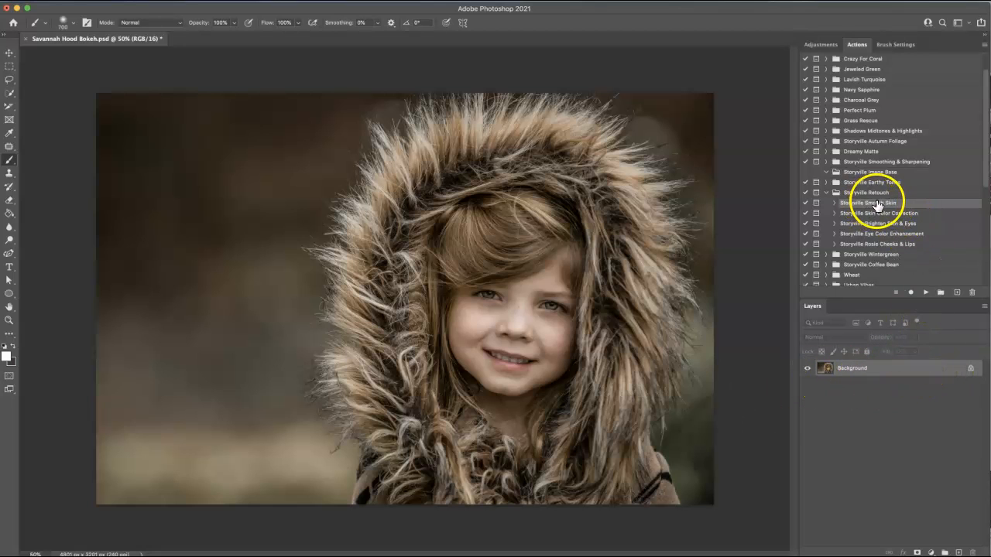
# - Run Storyville Smooth Skin, target its group mask, and toggle the effect to compare
pyautogui.click(926, 293)
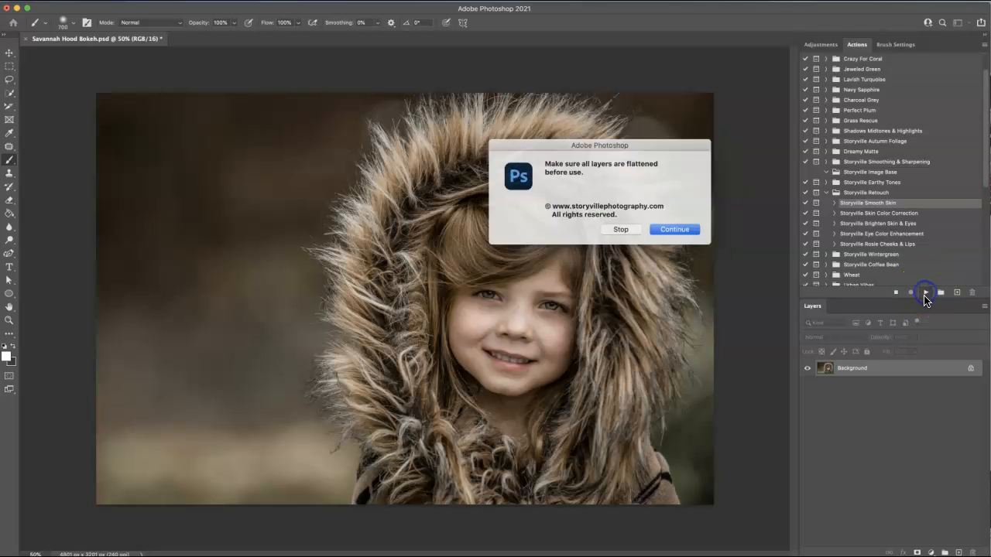
pyautogui.click(673, 229)
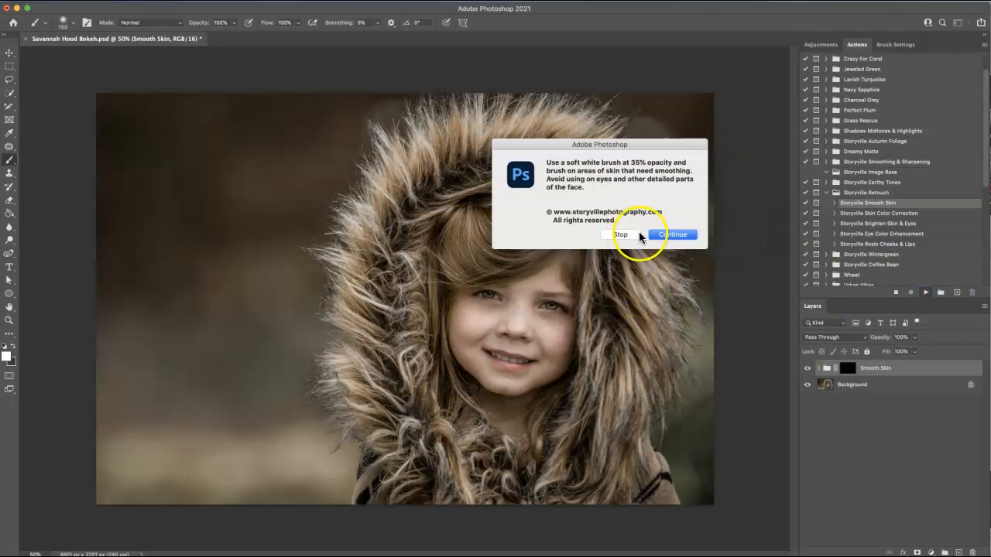
pyautogui.click(672, 234)
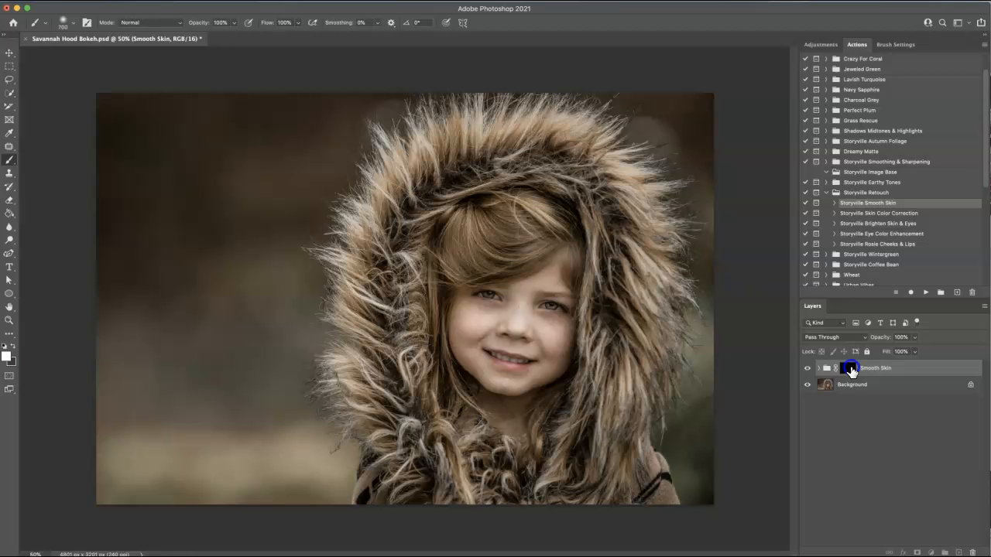
pyautogui.click(850, 368)
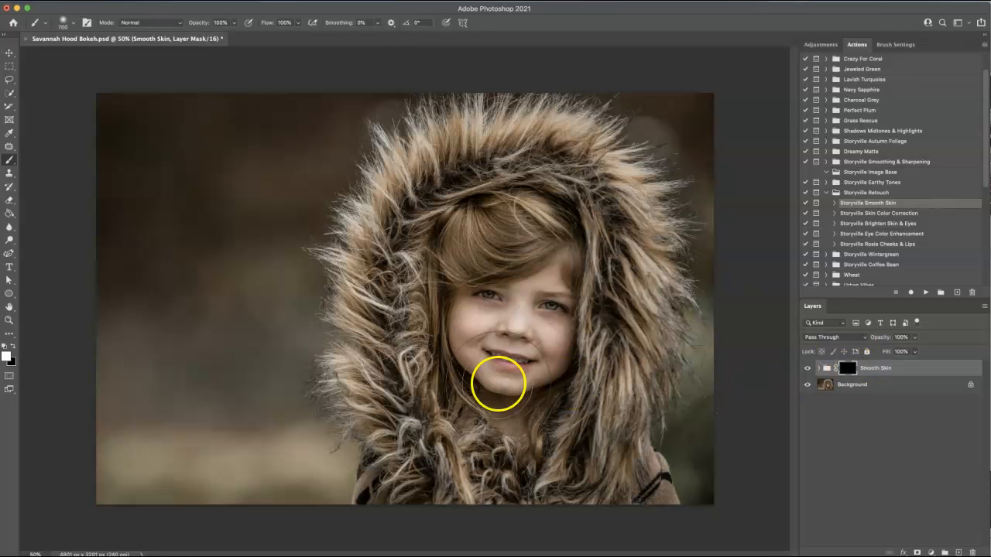
pyautogui.moveTo(19, 162)
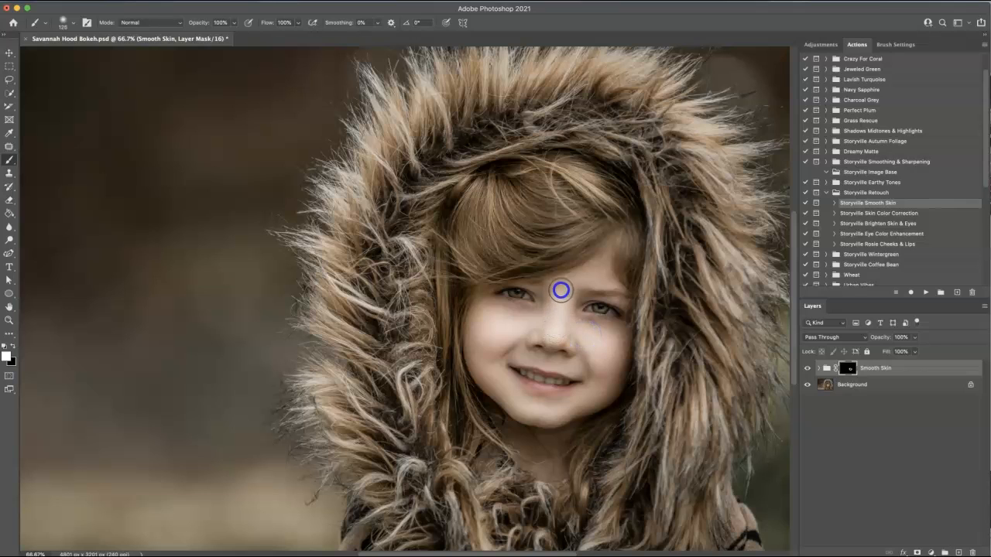
pyautogui.moveTo(542, 316)
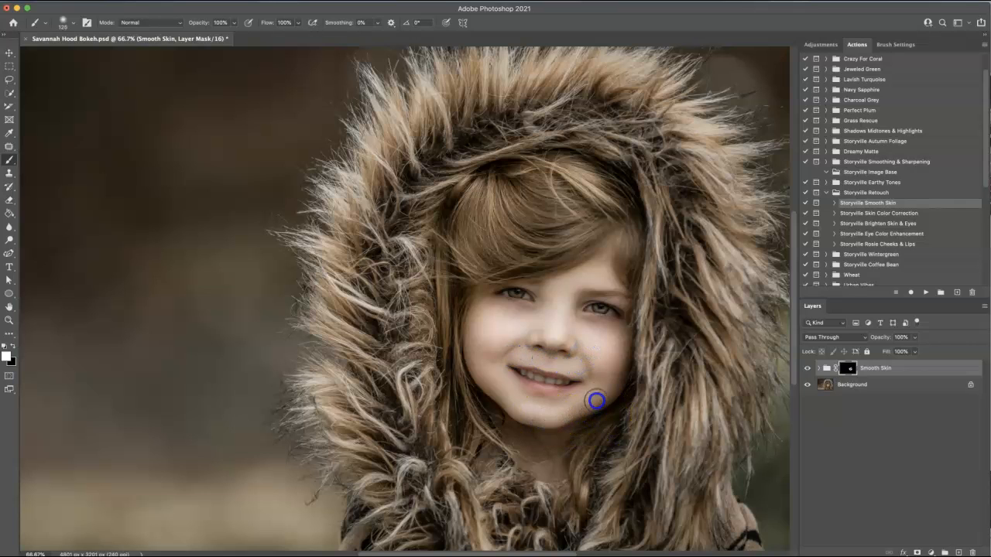
pyautogui.moveTo(584, 323)
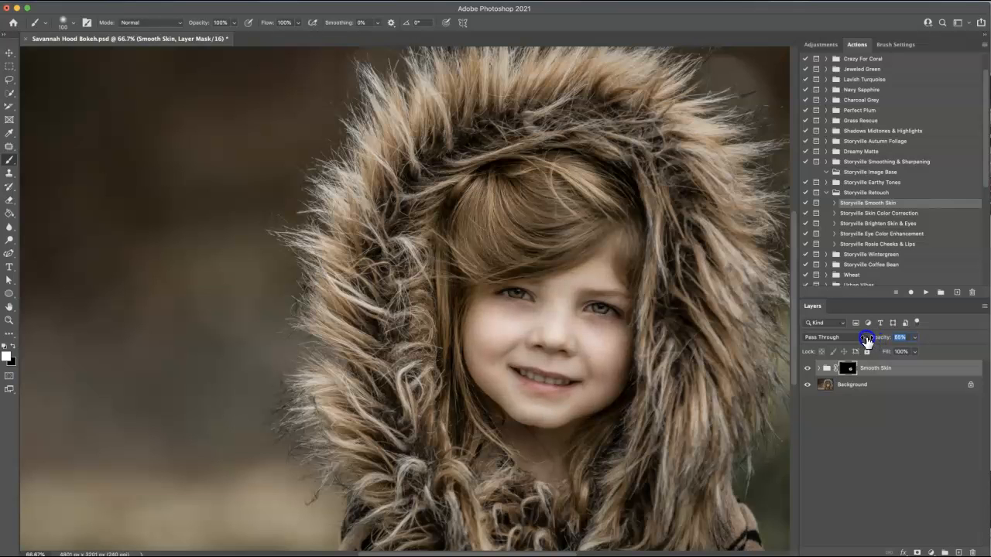
pyautogui.click(807, 368)
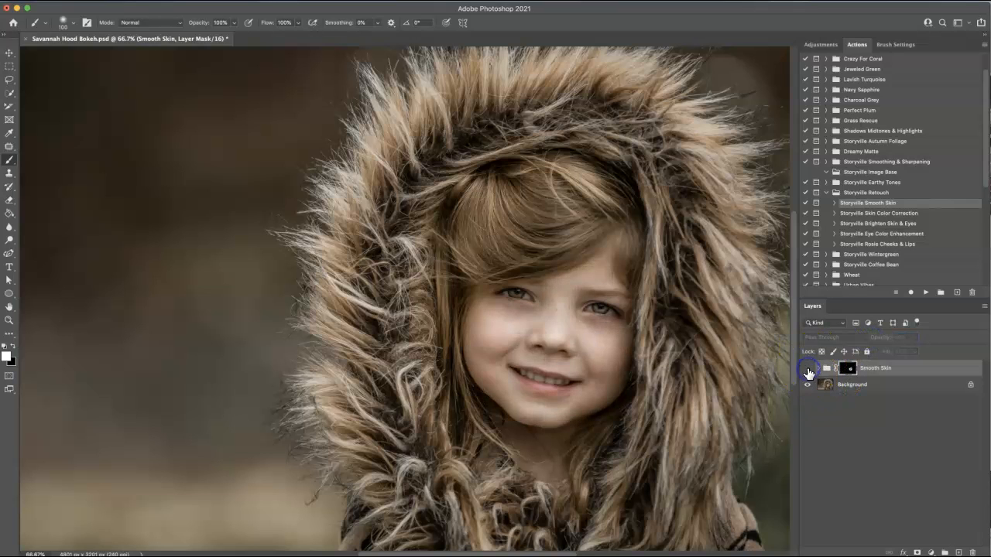
pyautogui.click(808, 368)
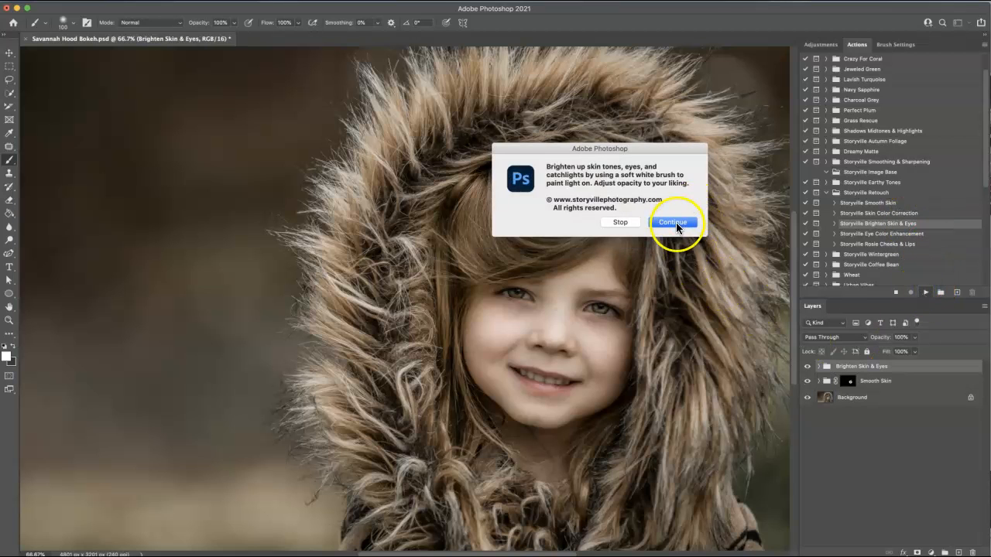
# - Run Brighten Skin & Eyes, expand the group, and target the Brighten Skin mask
pyautogui.click(672, 222)
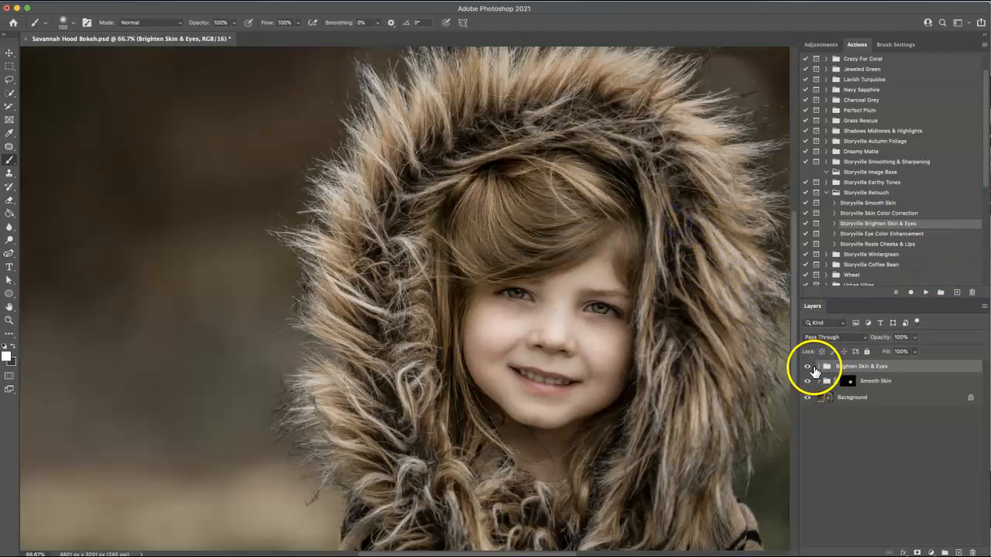
pyautogui.click(818, 367)
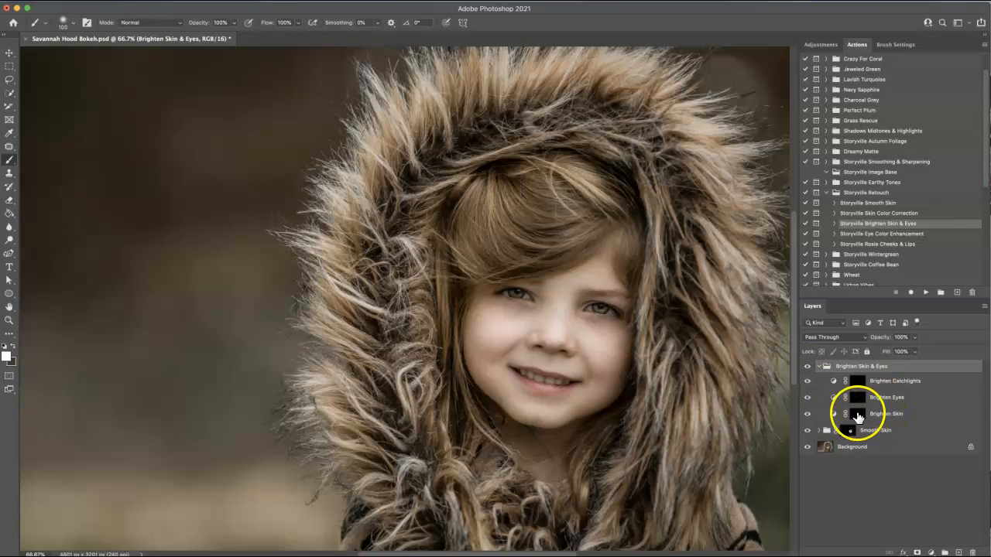
pyautogui.click(858, 414)
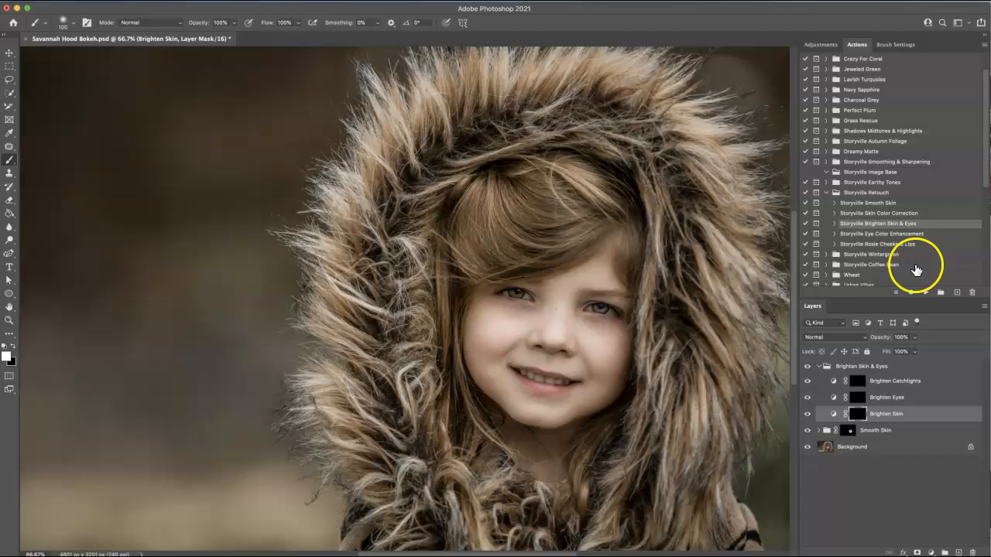
pyautogui.moveTo(890, 346)
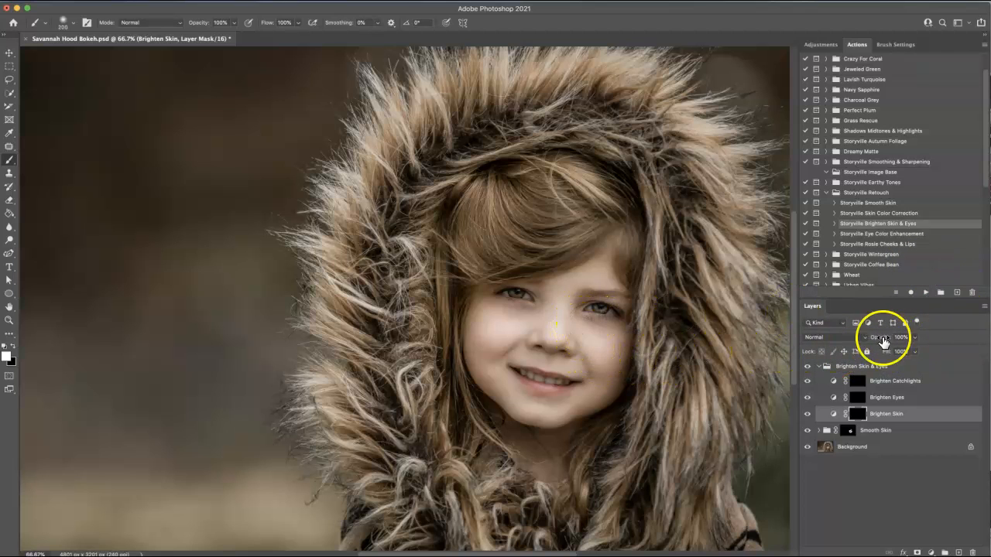
pyautogui.moveTo(83, 242)
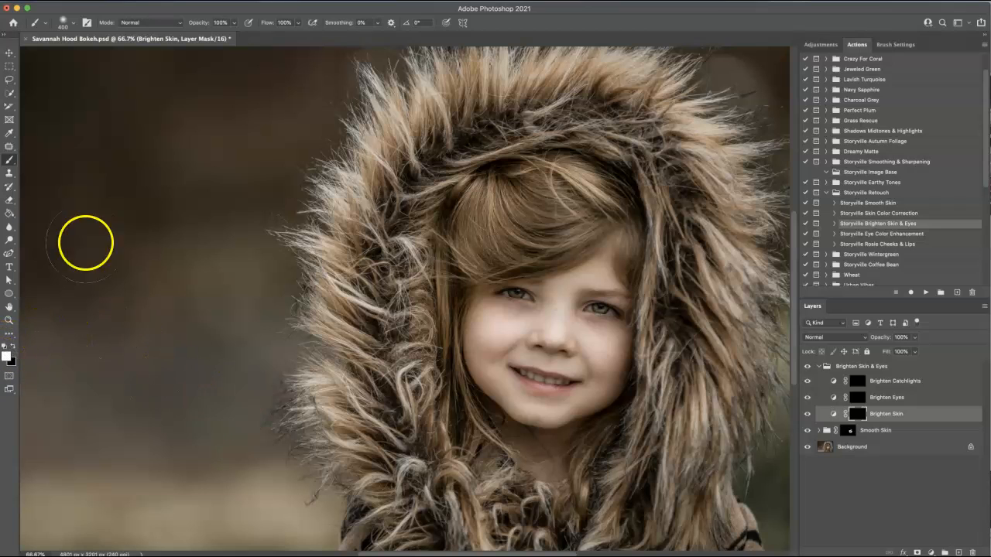
# - Shrink the brush and brighten the face skin, with Brighten Skin opacity at 32%
pyautogui.moveTo(85, 244); pyautogui.dragTo(584, 282)
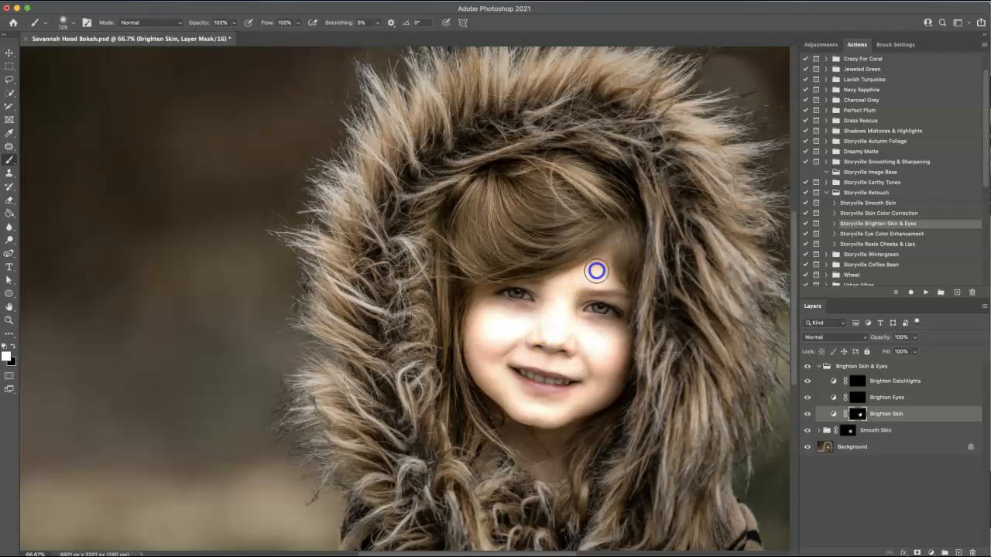
pyautogui.click(845, 339)
pyautogui.write('32')
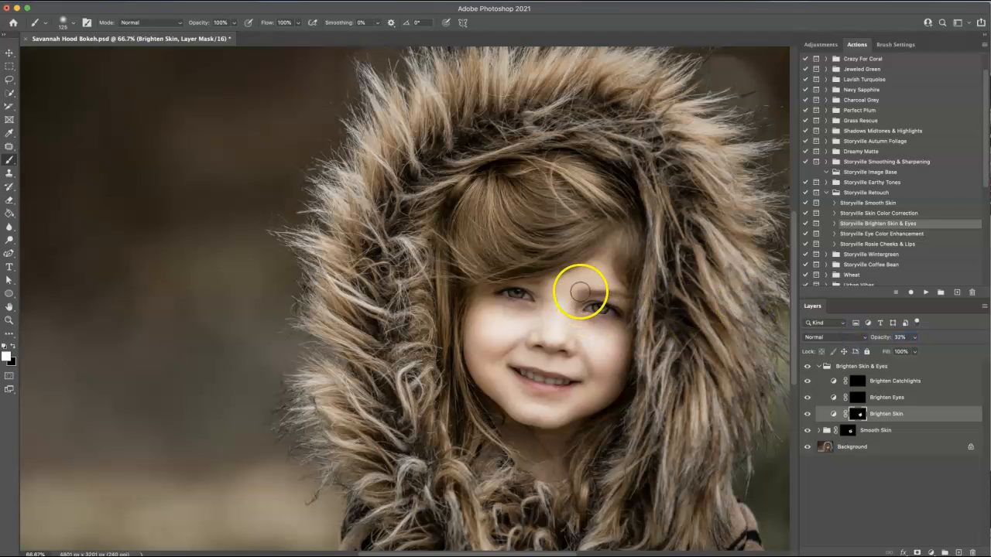
pyautogui.moveTo(501, 278)
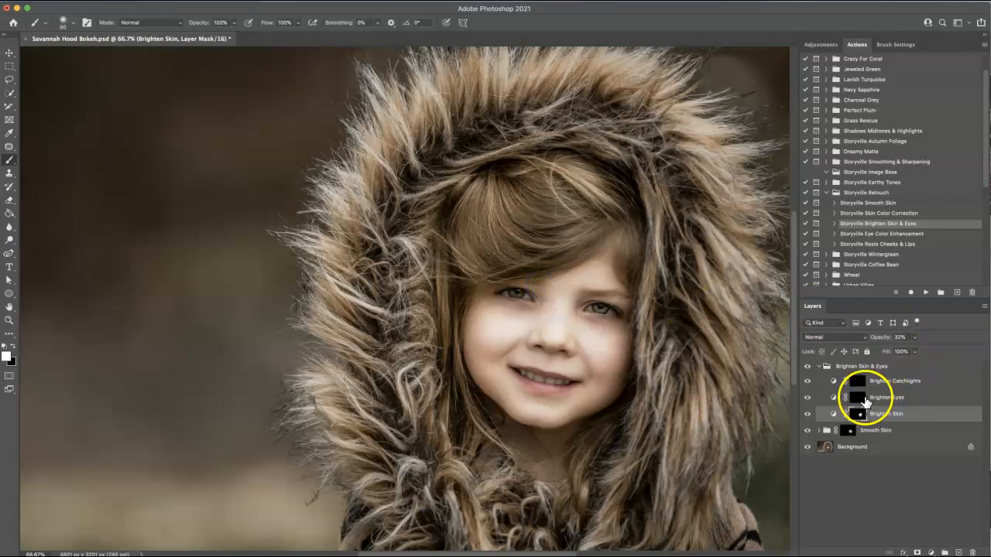
# - Target the Brighten Eyes mask to paint over the irises
pyautogui.click(887, 397)
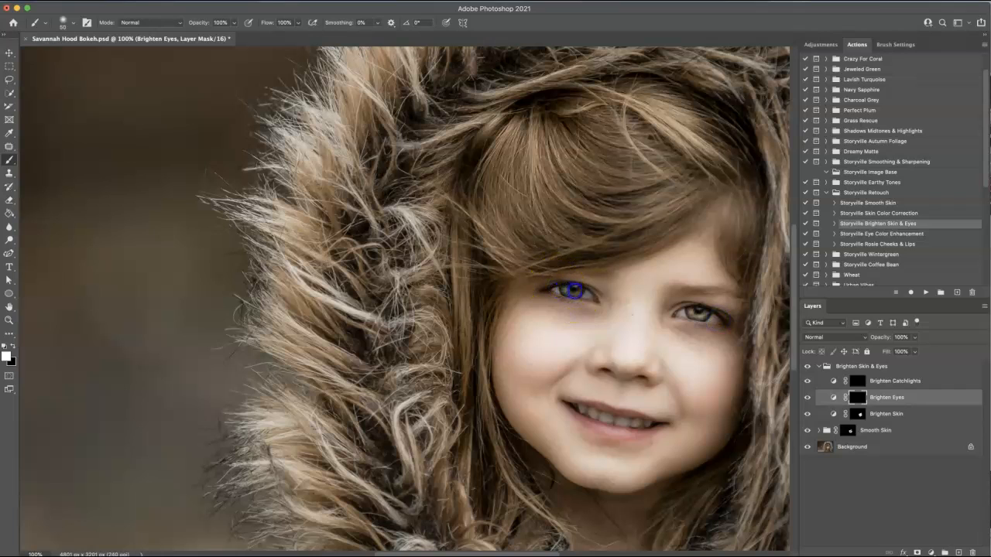
pyautogui.moveTo(597, 416)
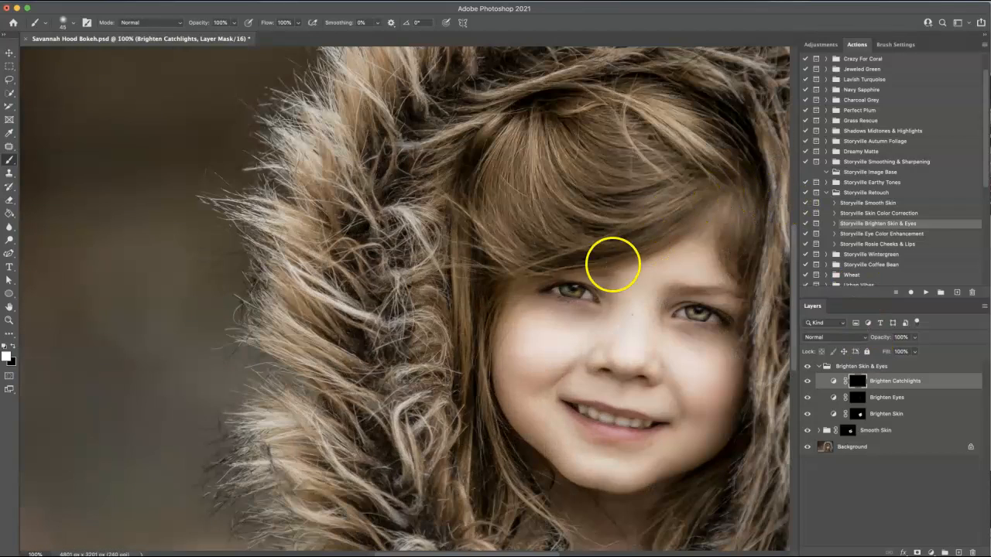
pyautogui.moveTo(703, 310)
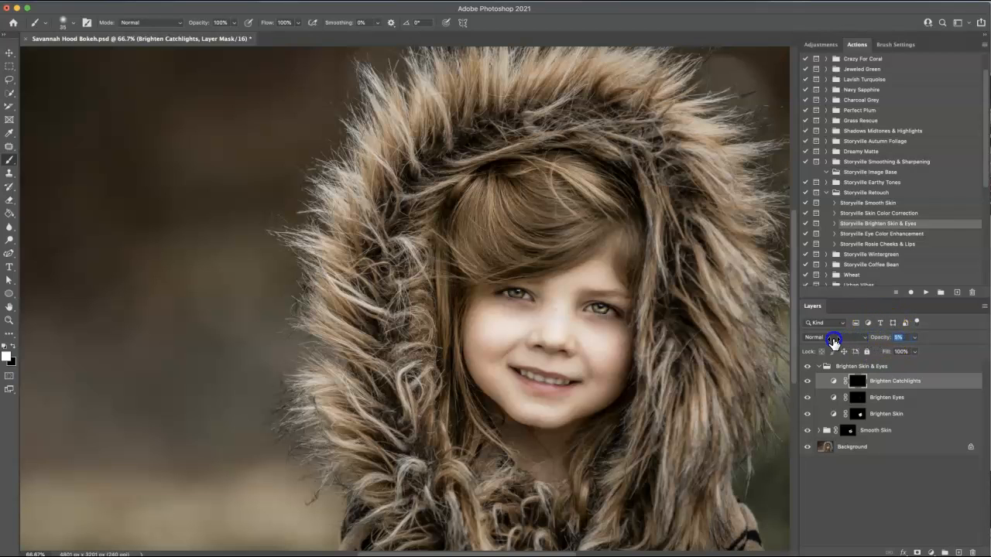
# - Set catchlight brightening to about 29%, collapse the group, and hide it to compare
pyautogui.moveTo(835, 341); pyautogui.dragTo(846, 341)
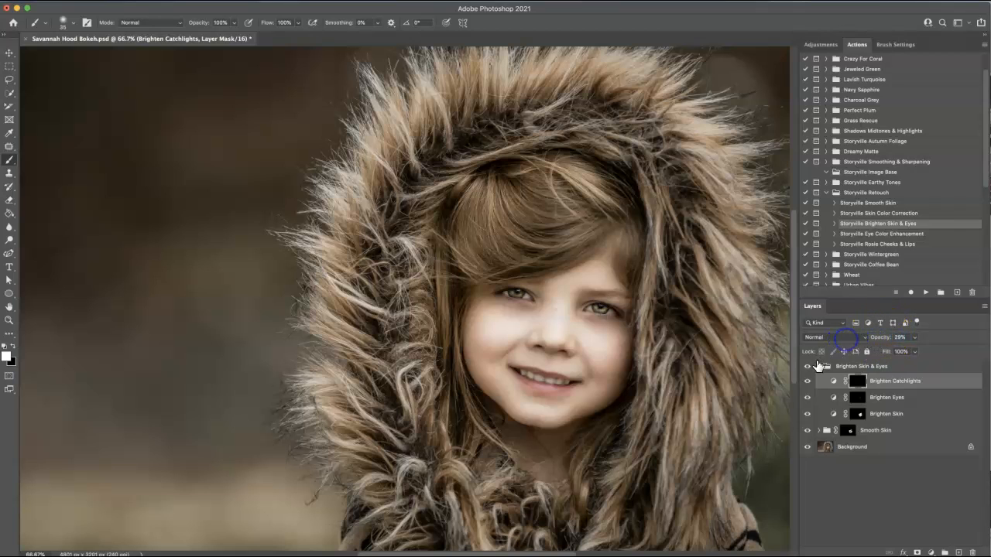
pyautogui.click(819, 366)
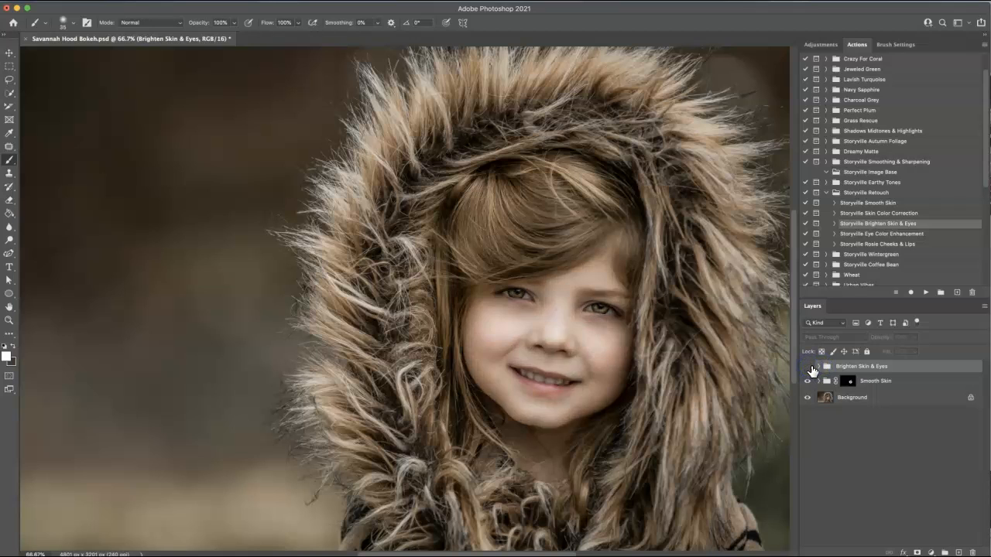
pyautogui.click(807, 366)
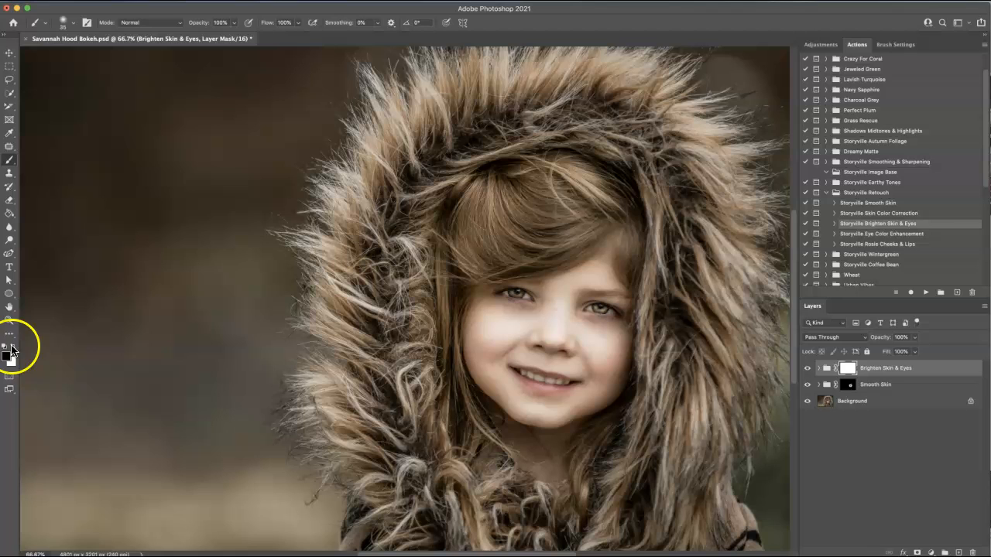
pyautogui.moveTo(881, 225)
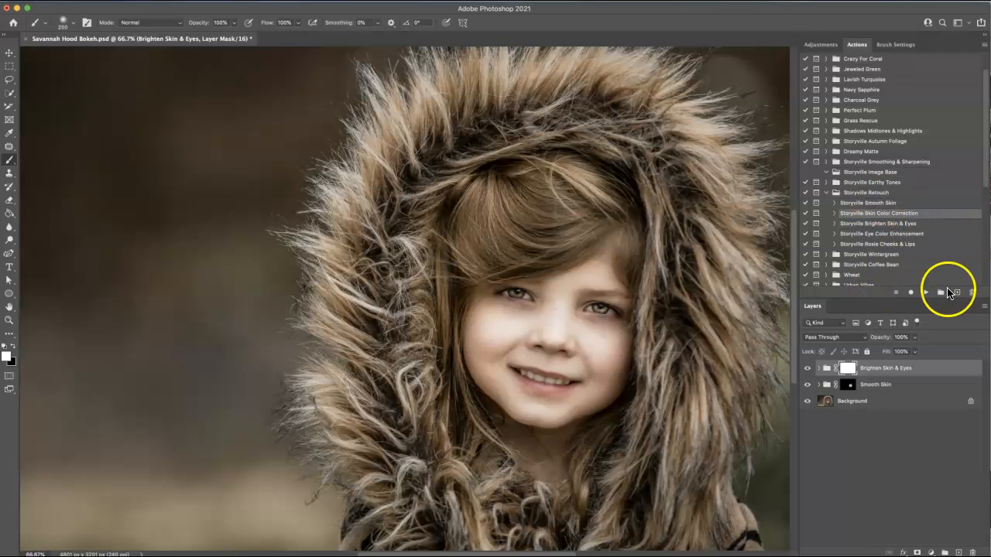
# - Run Skin Color Correction, paint the Add Yellow mask, and settle it at 13% opacity
pyautogui.click(926, 292)
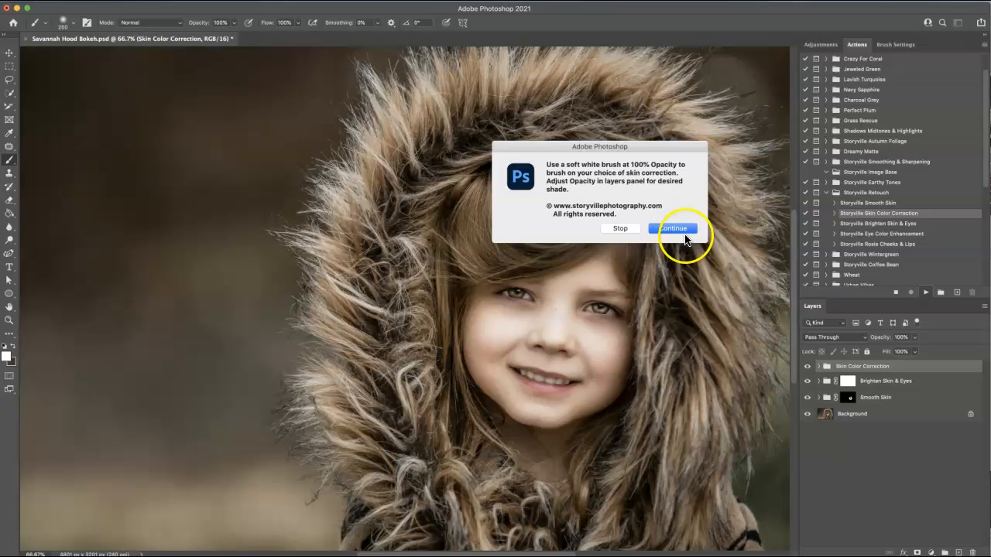
pyautogui.click(671, 228)
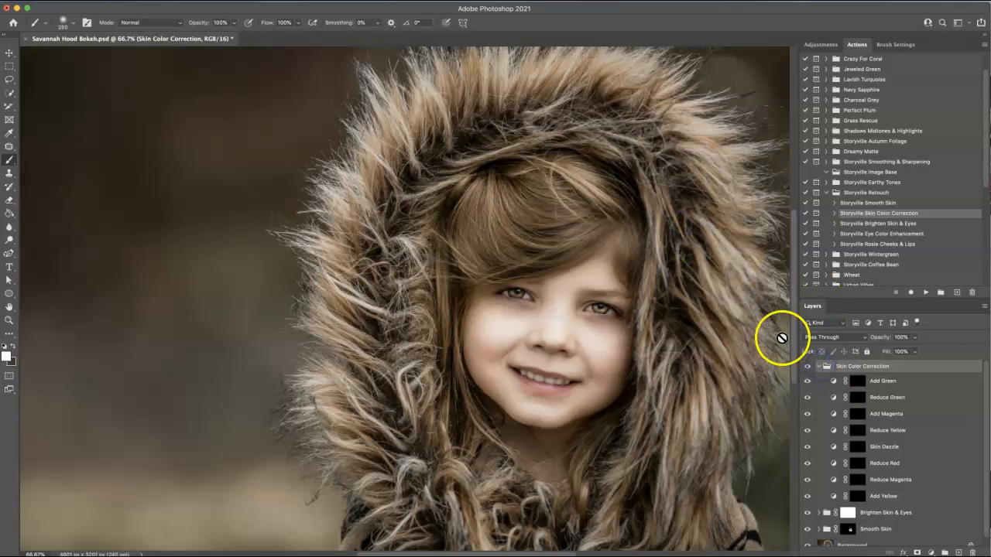
pyautogui.moveTo(718, 410)
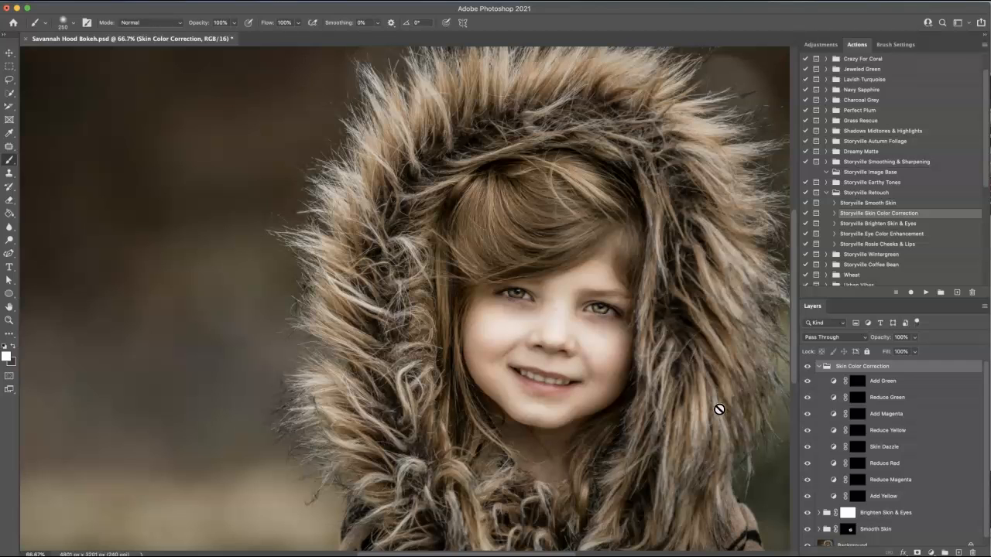
pyautogui.moveTo(653, 444)
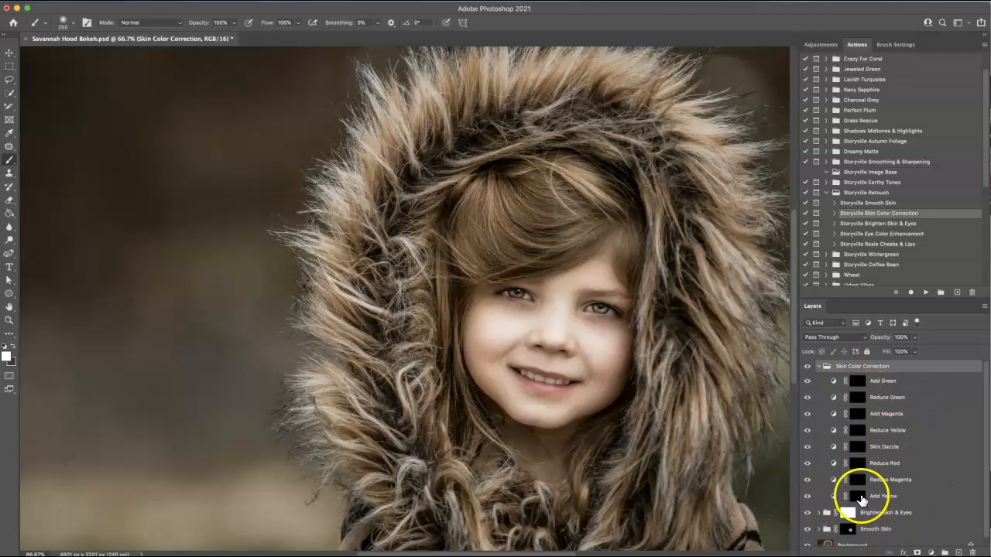
pyautogui.click(884, 497)
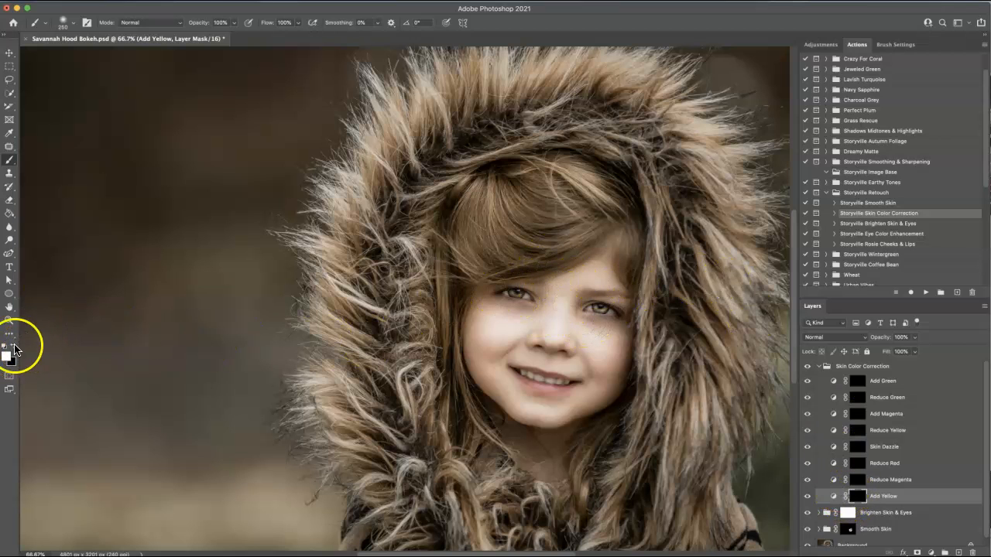
pyautogui.moveTo(608, 305)
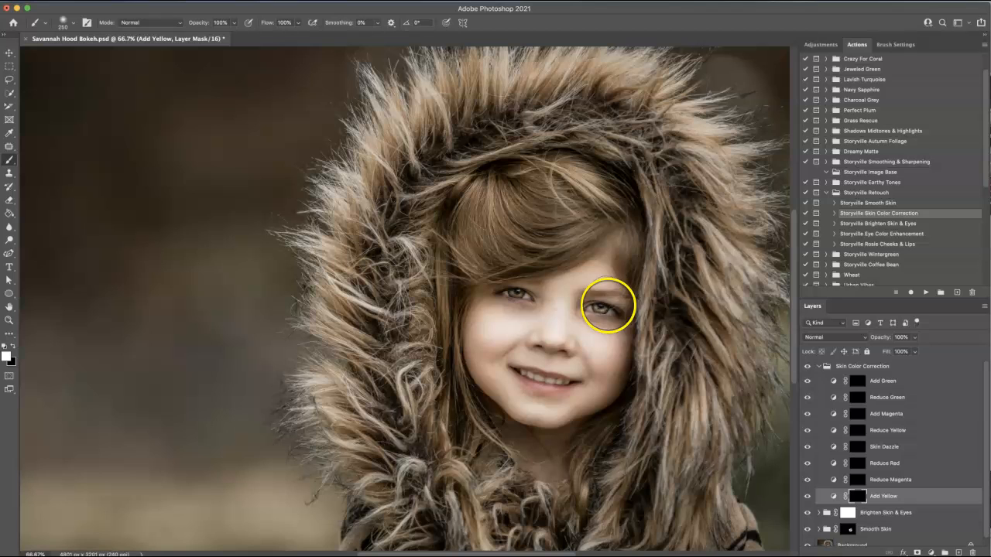
pyautogui.moveTo(548, 316)
pyautogui.write('13')
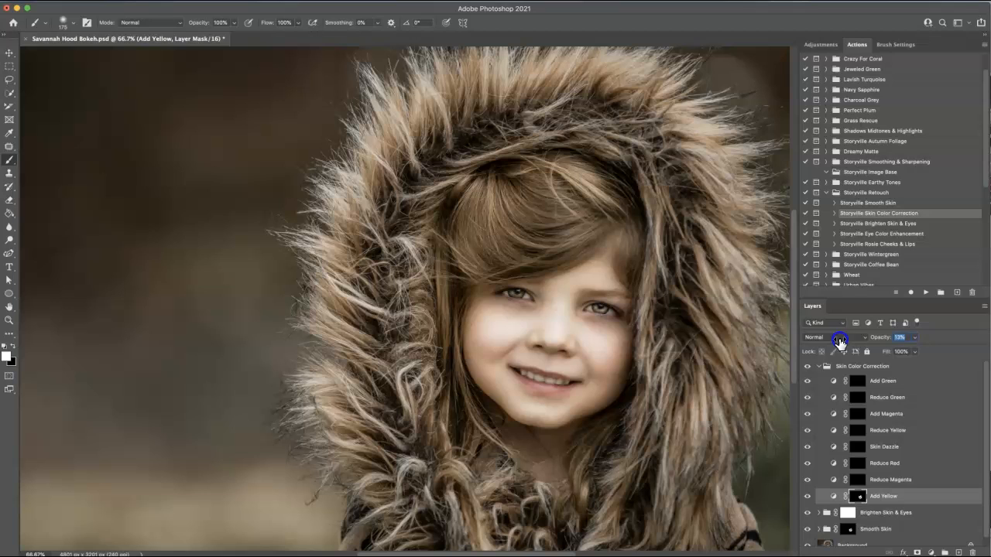
pyautogui.click(819, 366)
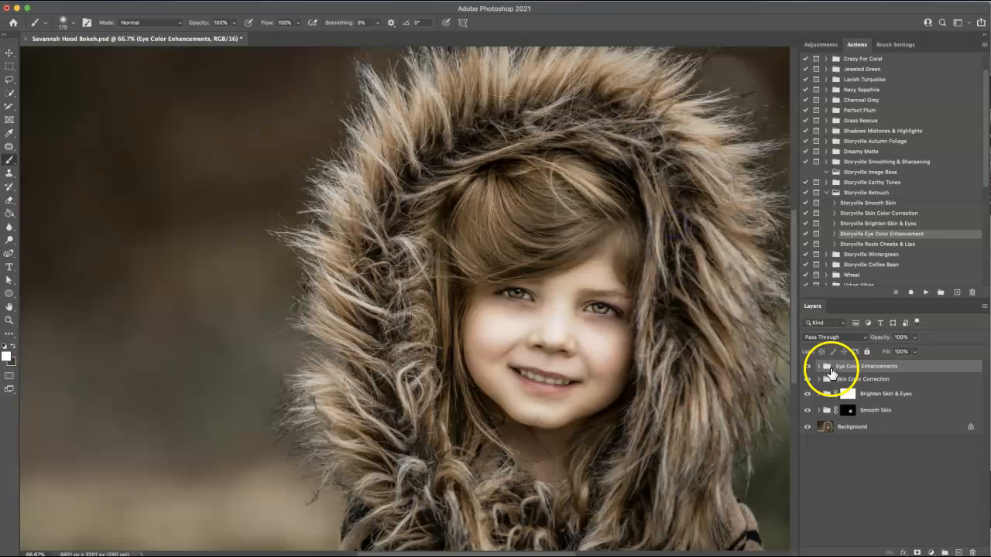
# - Paint the Green Eye mask over the irises at 31% opacity, then collapse Eye Color Enhancements
pyautogui.click(819, 366)
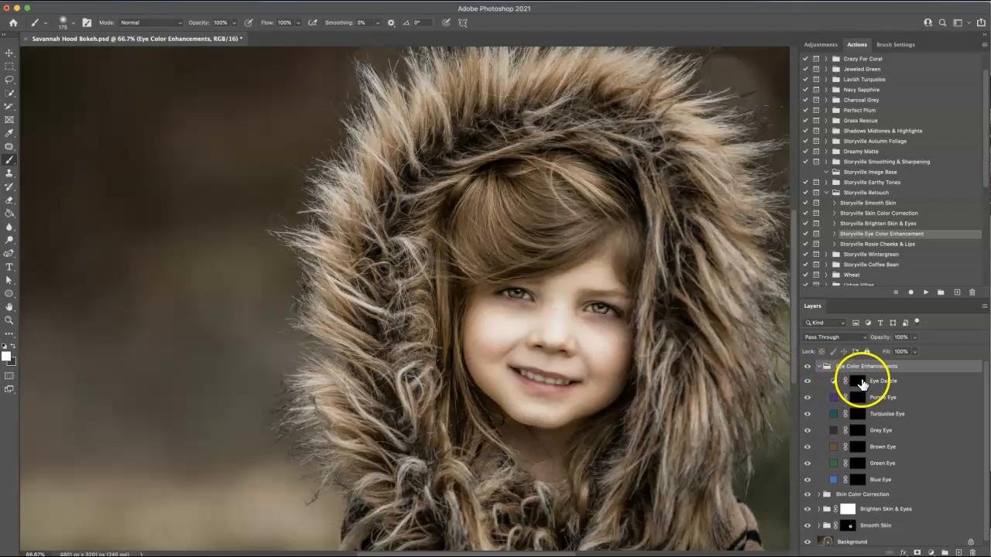
pyautogui.click(809, 397)
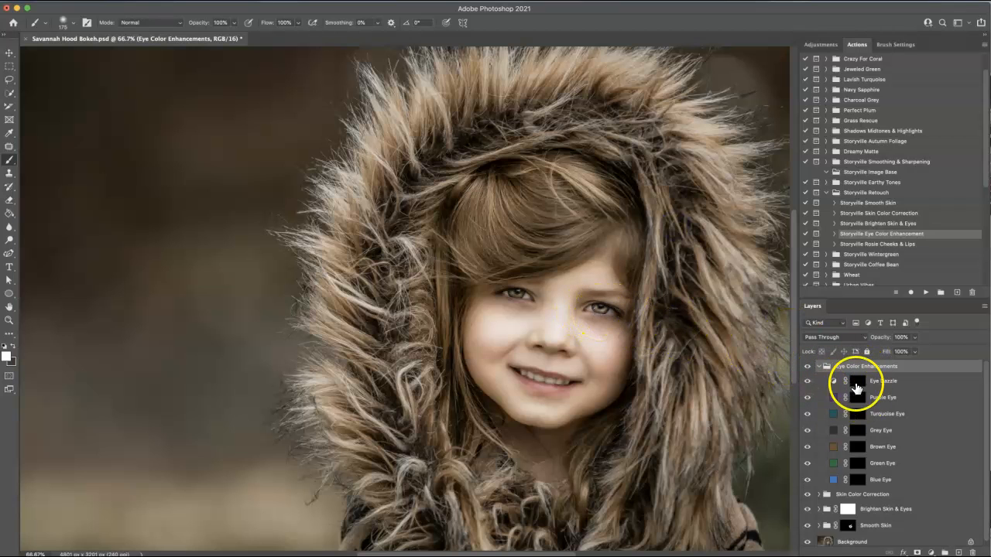
pyautogui.click(884, 380)
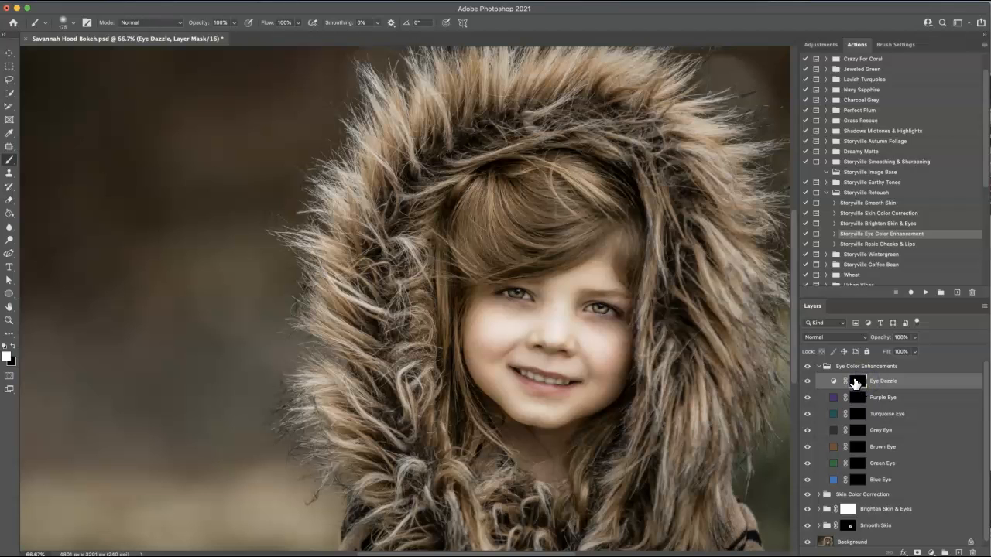
pyautogui.click(881, 463)
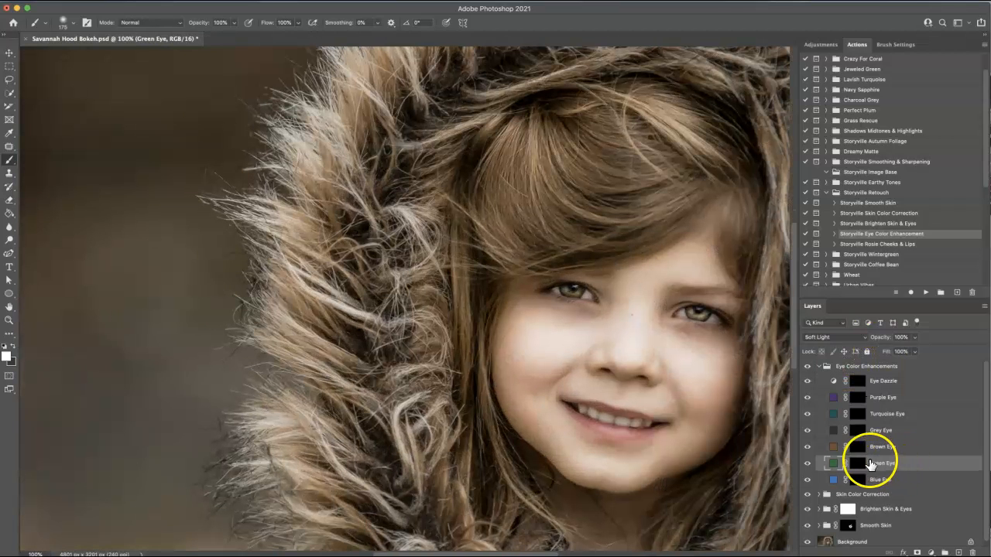
pyautogui.click(883, 463)
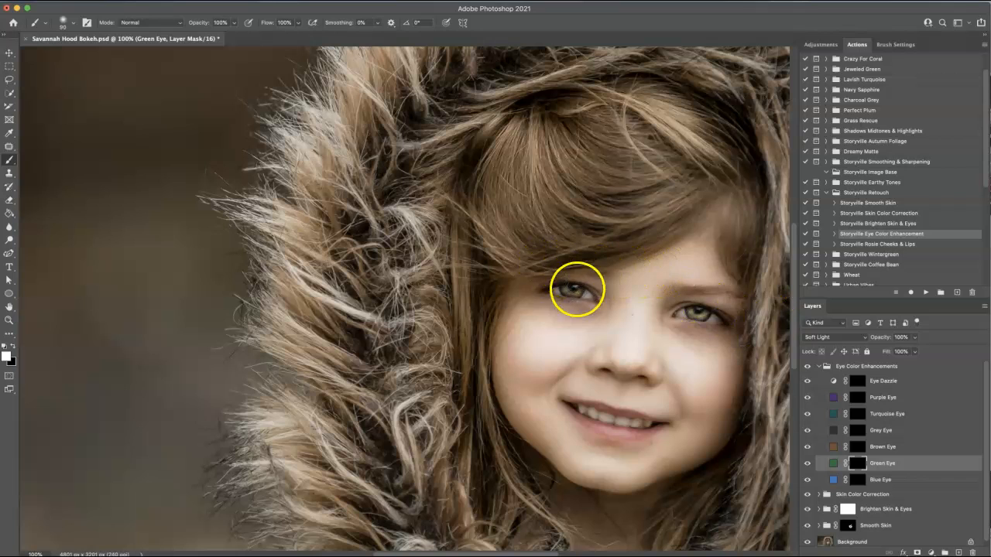
pyautogui.moveTo(573, 283)
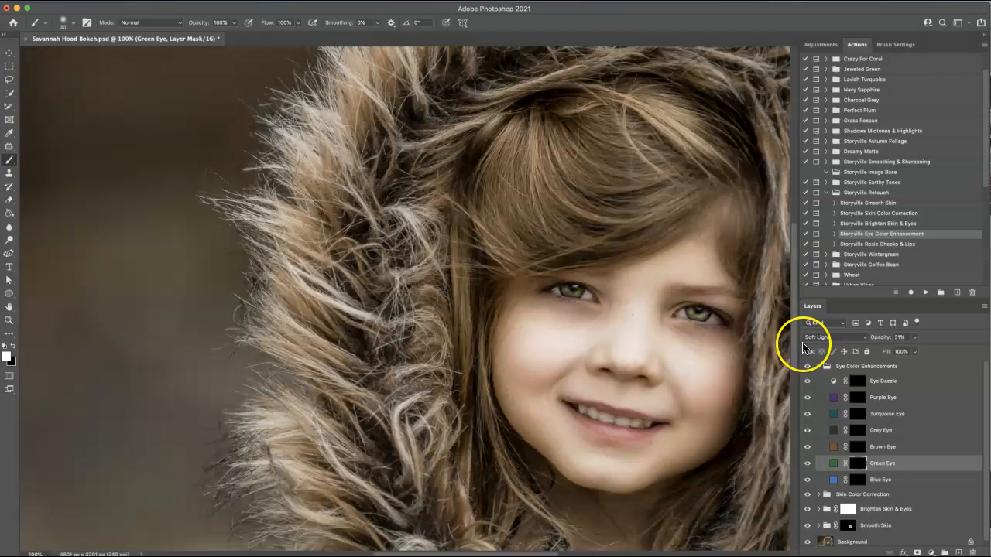
pyautogui.click(818, 367)
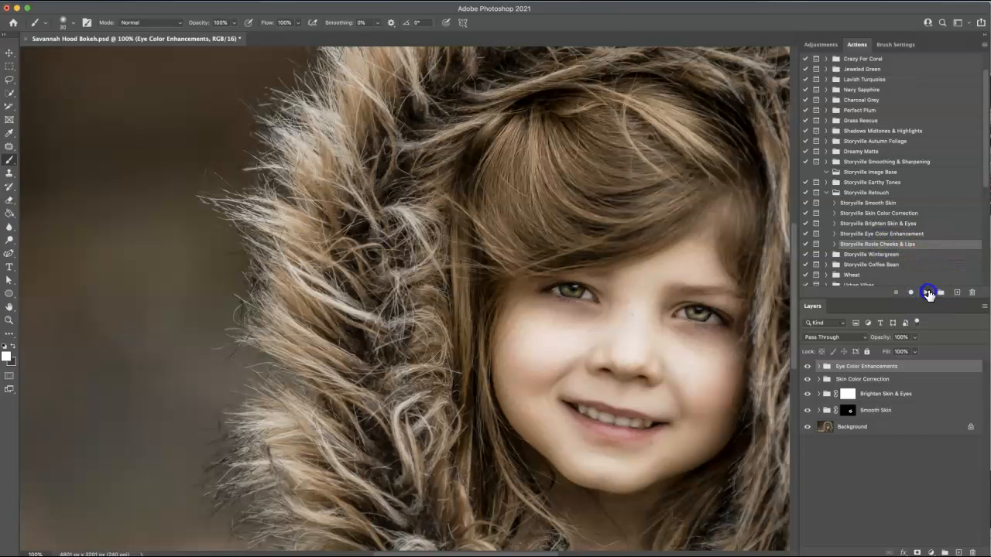
# - Run Rosie Cheeks & Lips and paint Vibrant Coral onto the cheek at 19% opacity
pyautogui.click(928, 293)
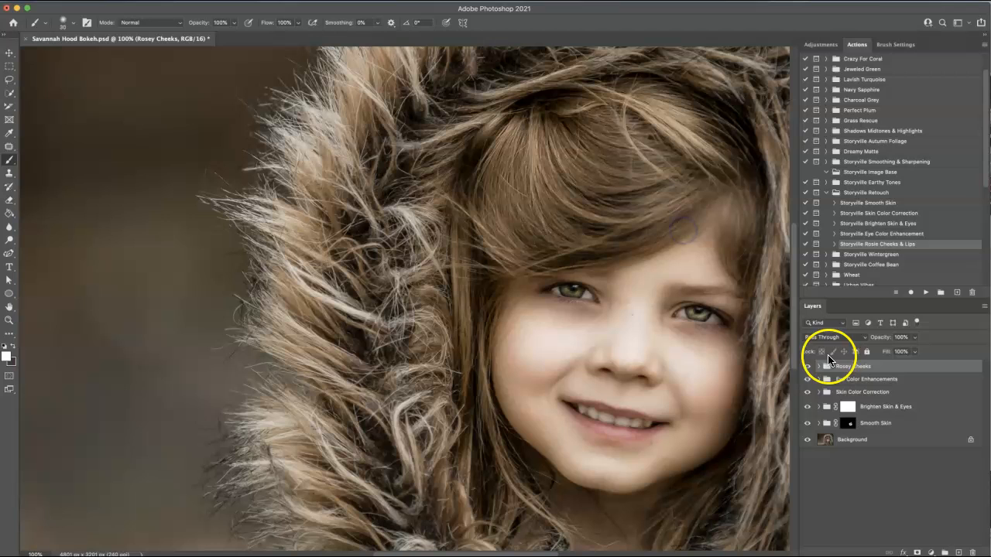
pyautogui.click(818, 367)
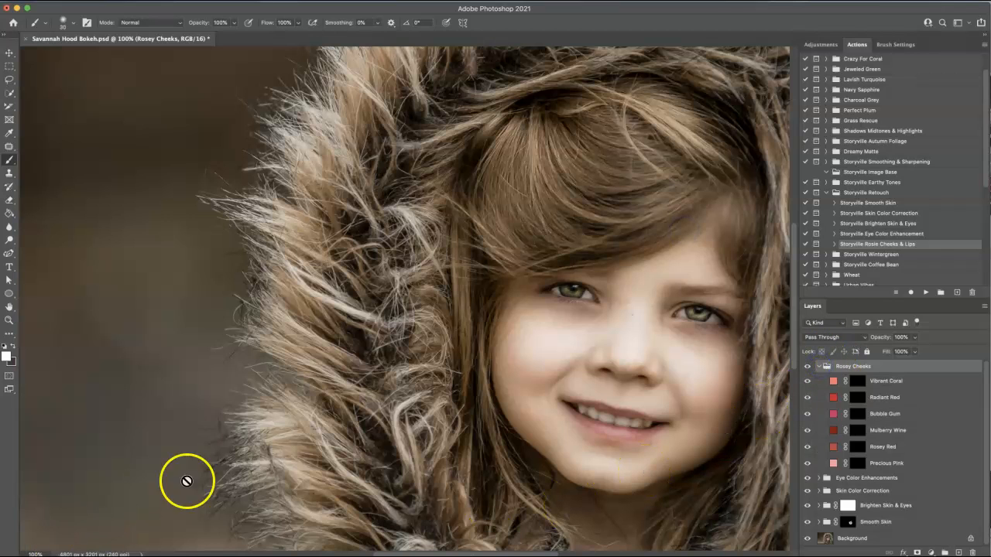
pyautogui.click(886, 380)
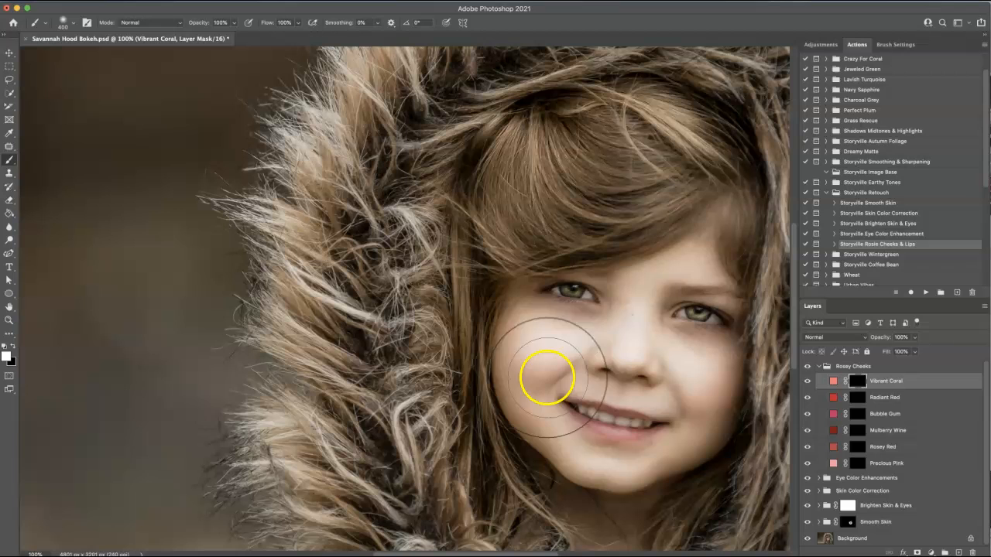
pyautogui.moveTo(537, 346)
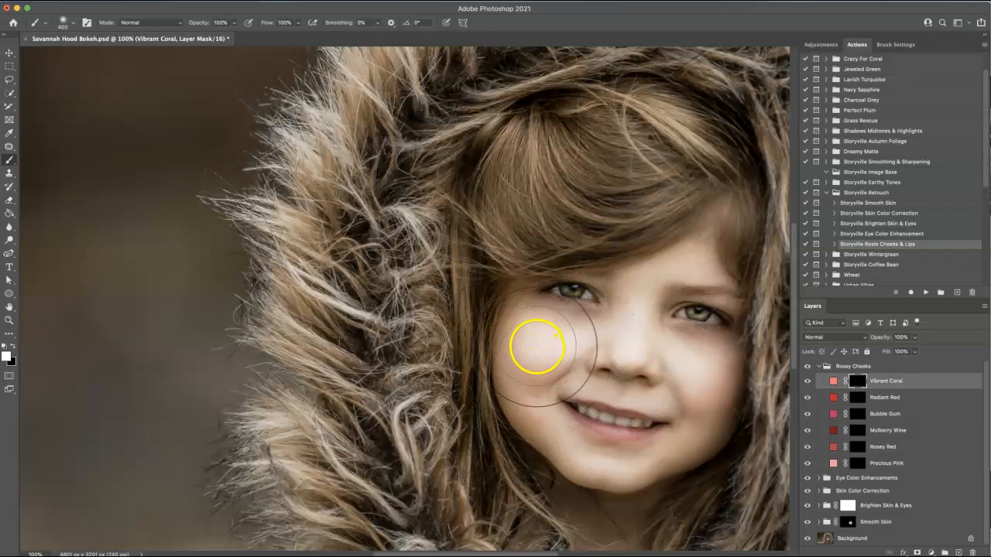
pyautogui.moveTo(534, 344); pyautogui.dragTo(709, 376)
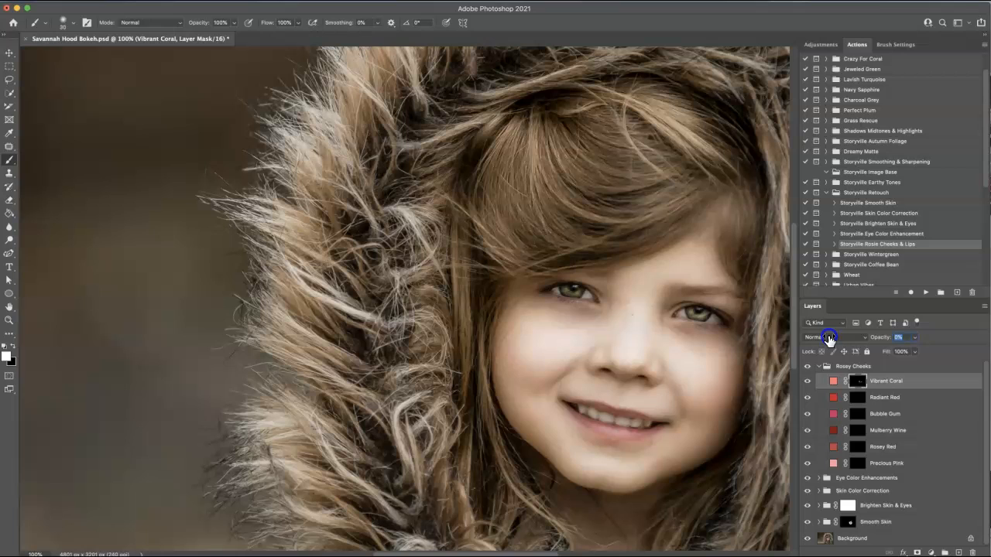
pyautogui.click(898, 336)
pyautogui.write('19')
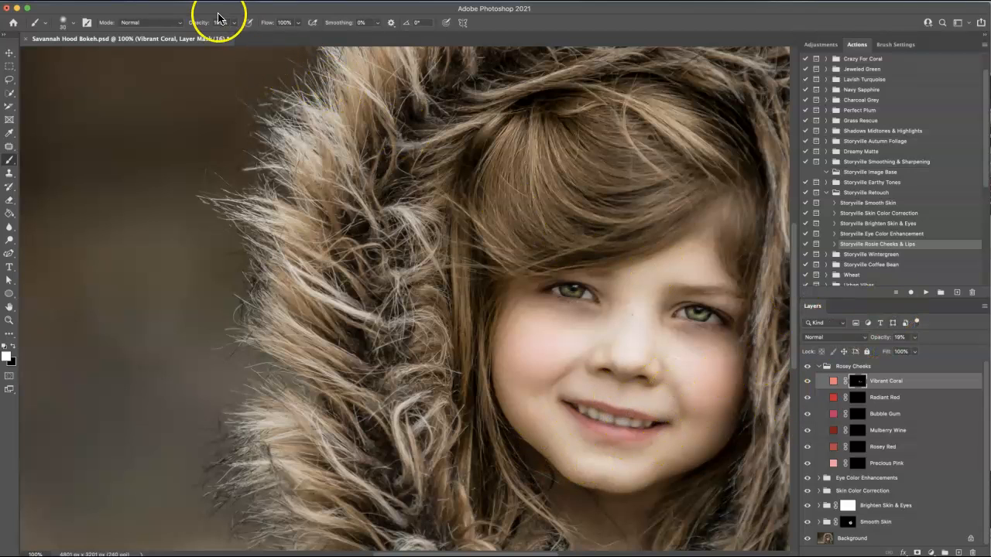
pyautogui.click(177, 22)
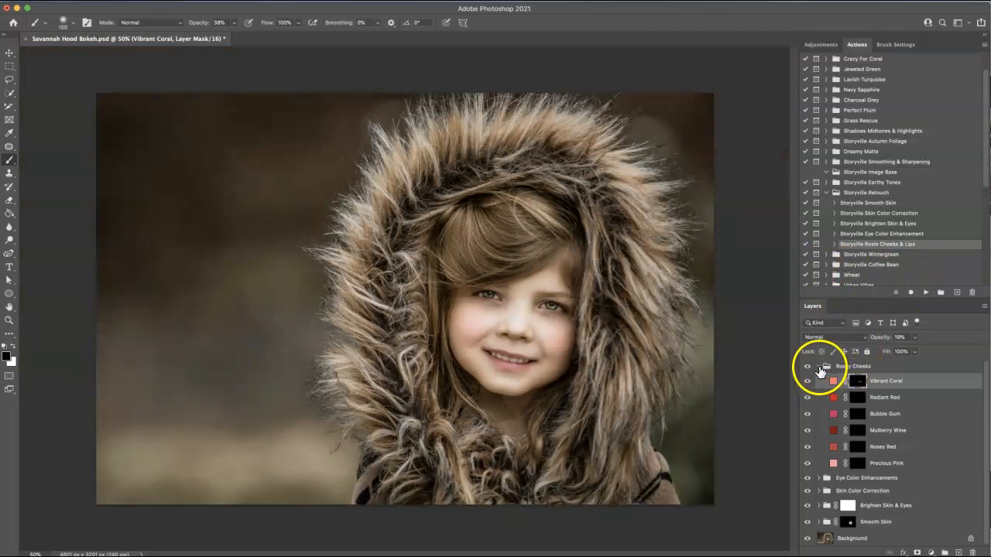
# - Combine the retouch groups into Group 1, toggle it for before/after, and reselect it
pyautogui.click(819, 366)
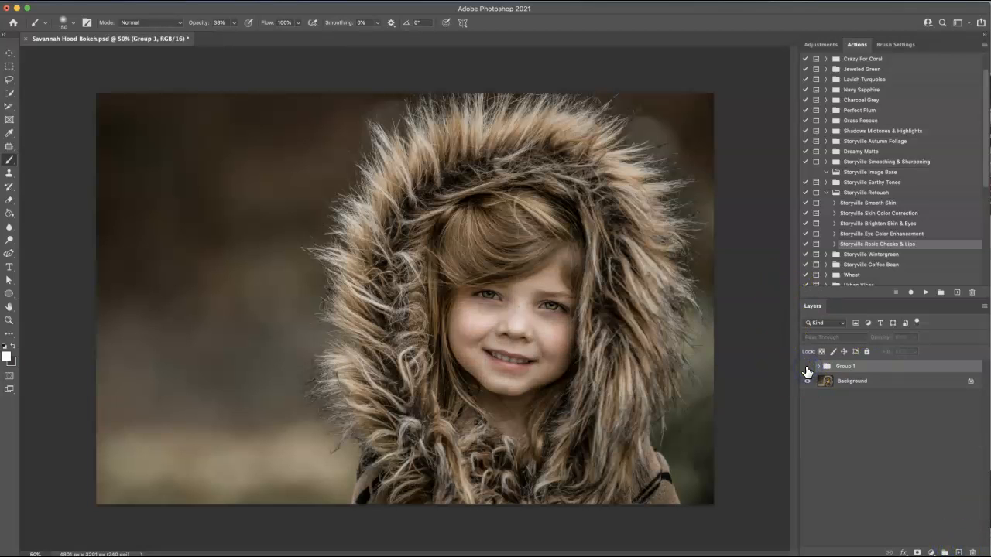
pyautogui.click(807, 366)
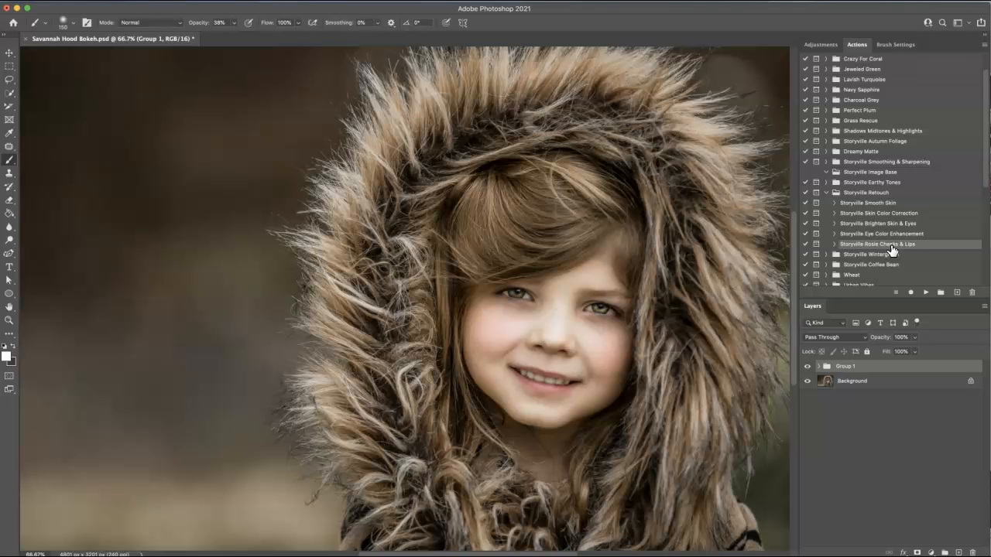
pyautogui.moveTo(543, 312)
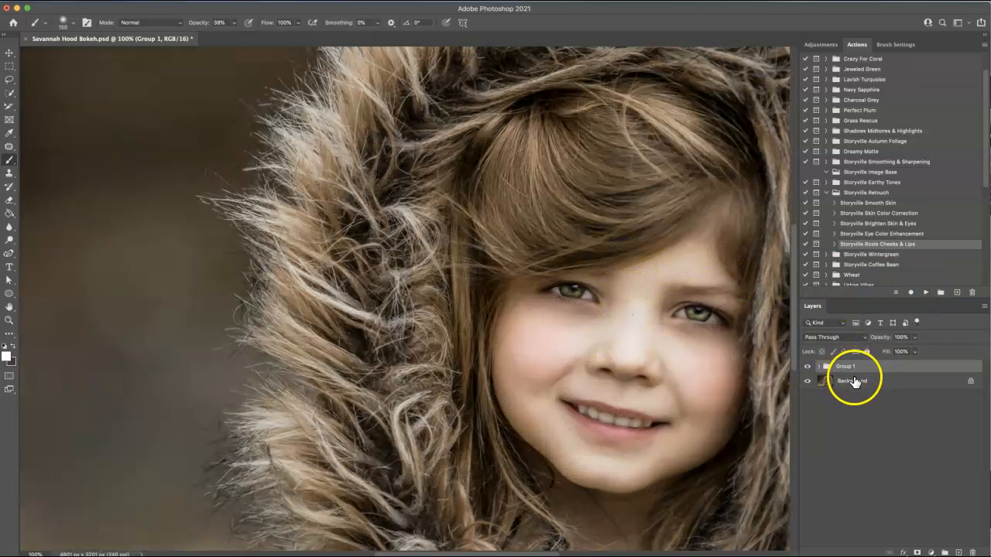
pyautogui.click(852, 380)
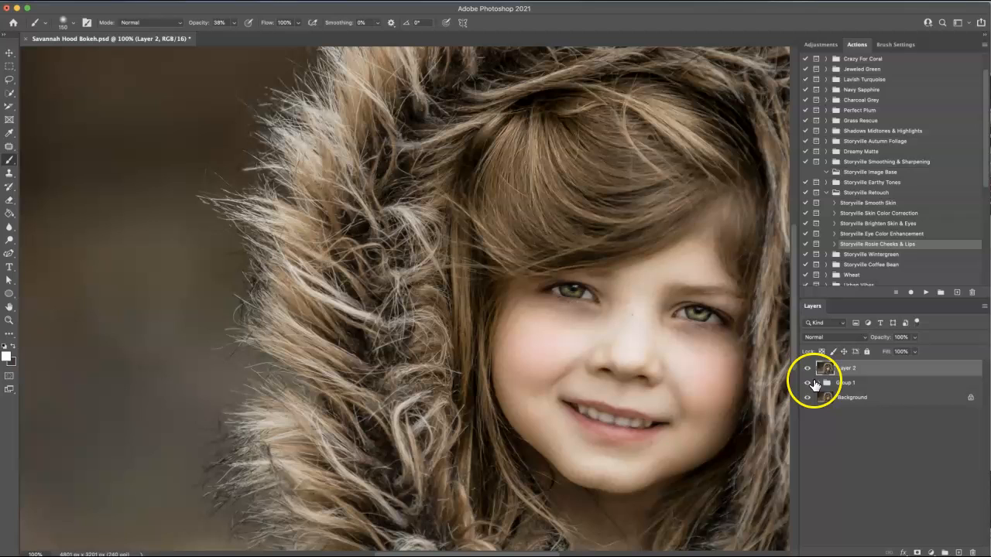
# - Patch the dark circles under both eyes on Layer 2 and fade it to 70%
pyautogui.click(848, 368)
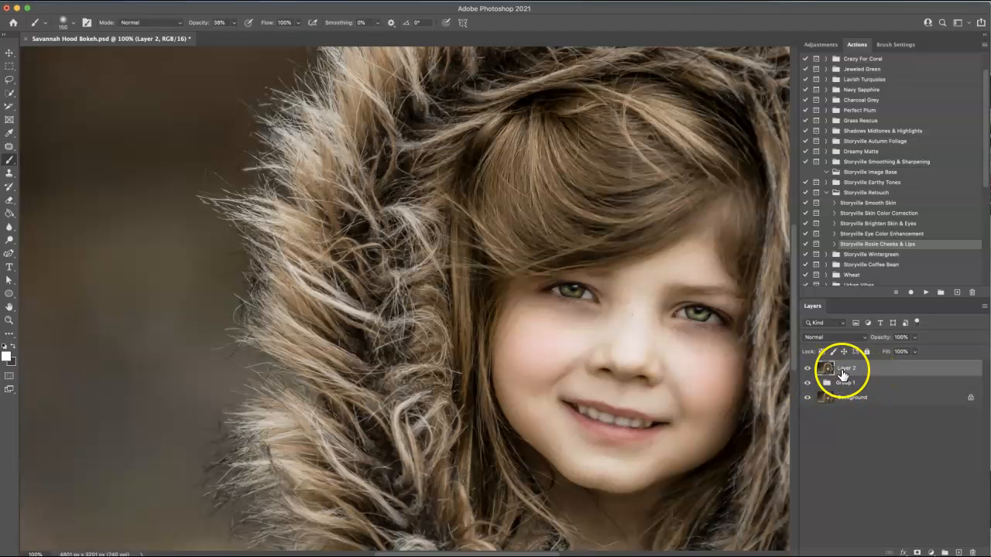
pyautogui.moveTo(43, 29)
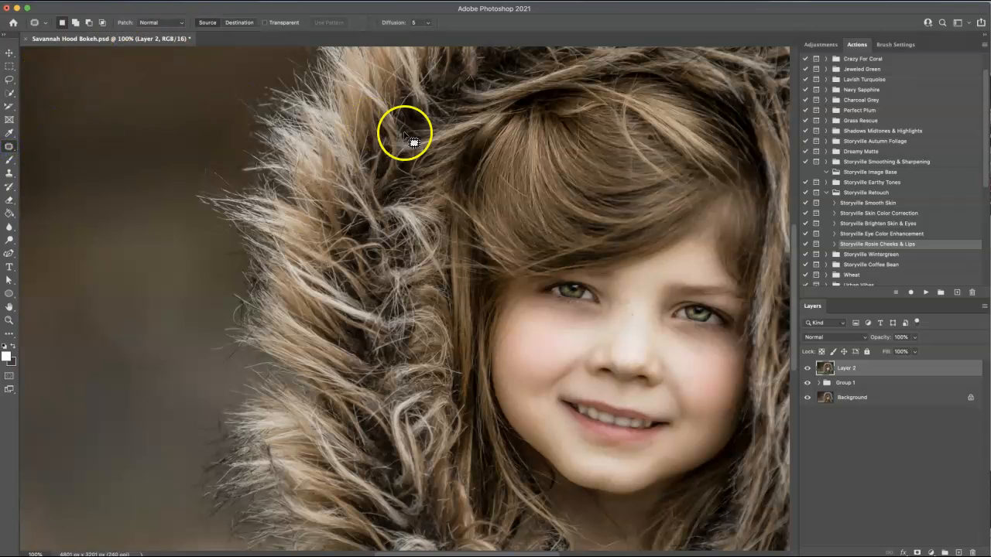
pyautogui.moveTo(418, 139); pyautogui.dragTo(604, 320)
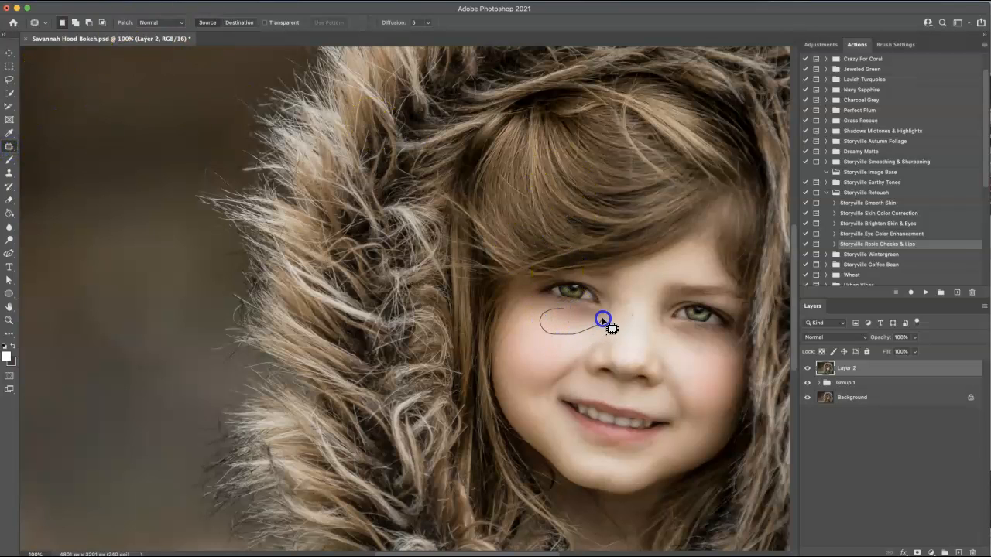
pyautogui.moveTo(602, 319); pyautogui.dragTo(548, 346)
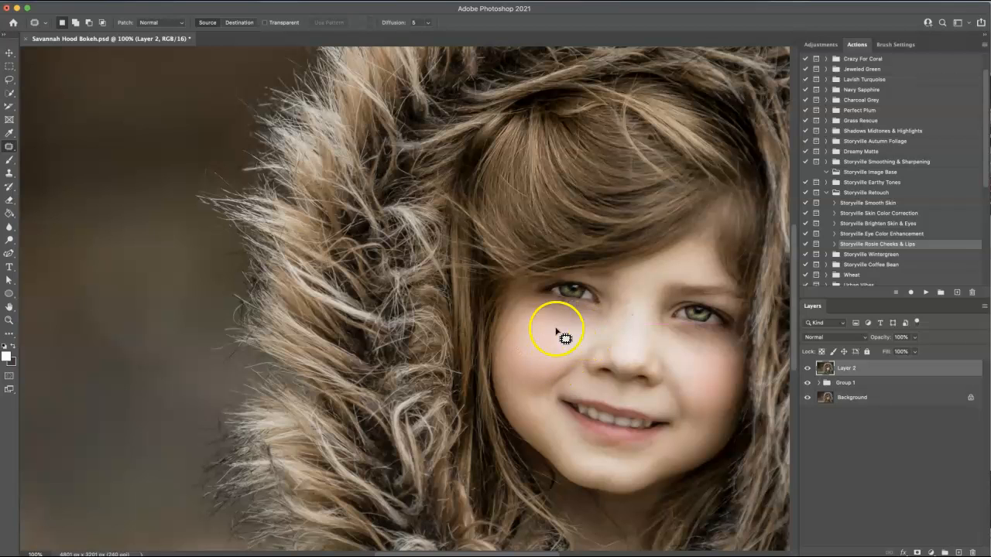
pyautogui.moveTo(713, 344)
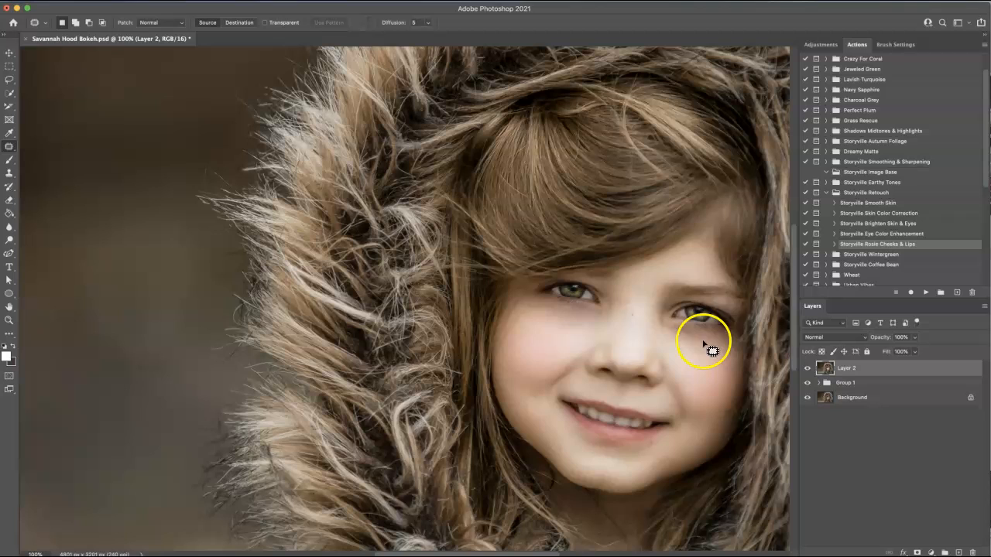
pyautogui.moveTo(709, 340); pyautogui.dragTo(717, 364)
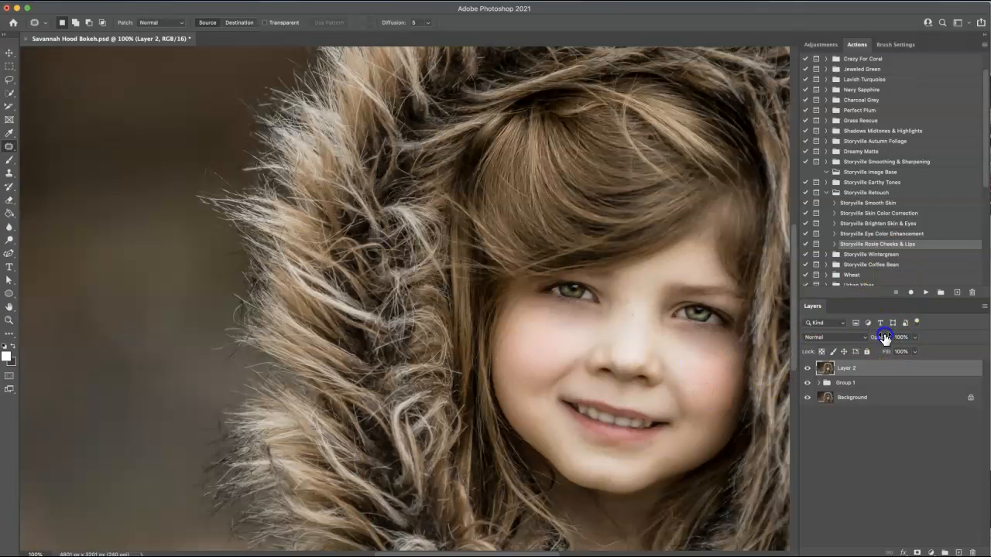
pyautogui.moveTo(898, 337); pyautogui.dragTo(883, 337)
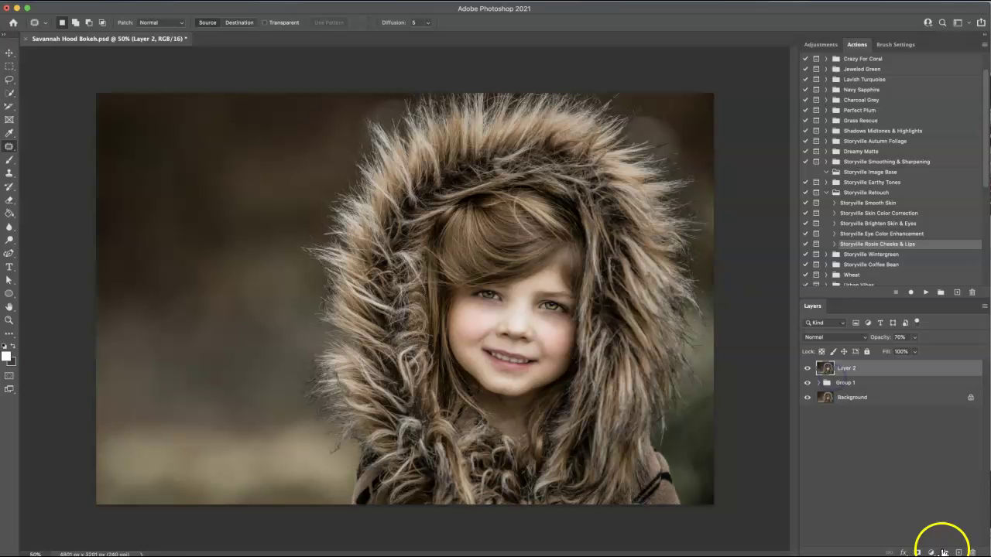
# - Select Layer 2 and Group 1 together and combine them into Group 2
pyautogui.click(845, 383)
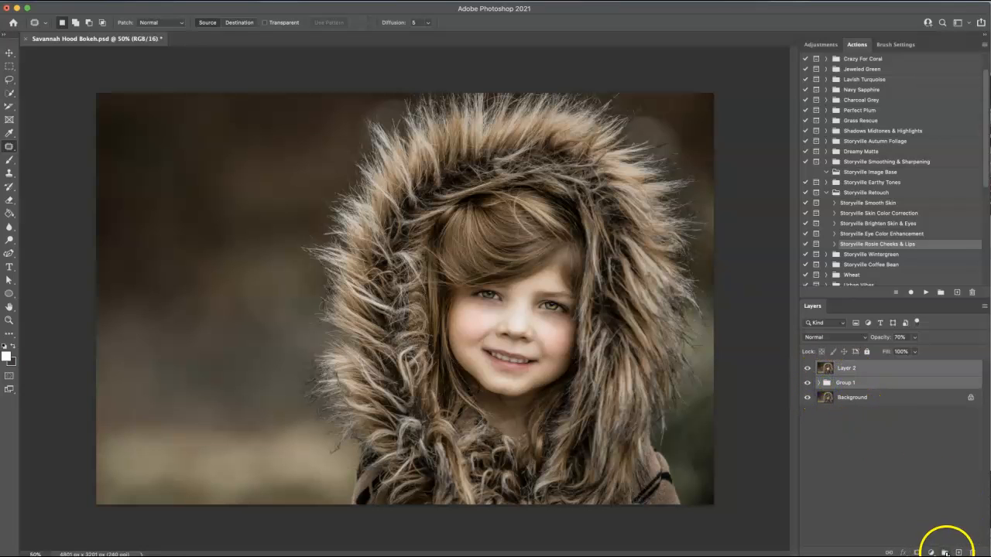
pyautogui.click(944, 552)
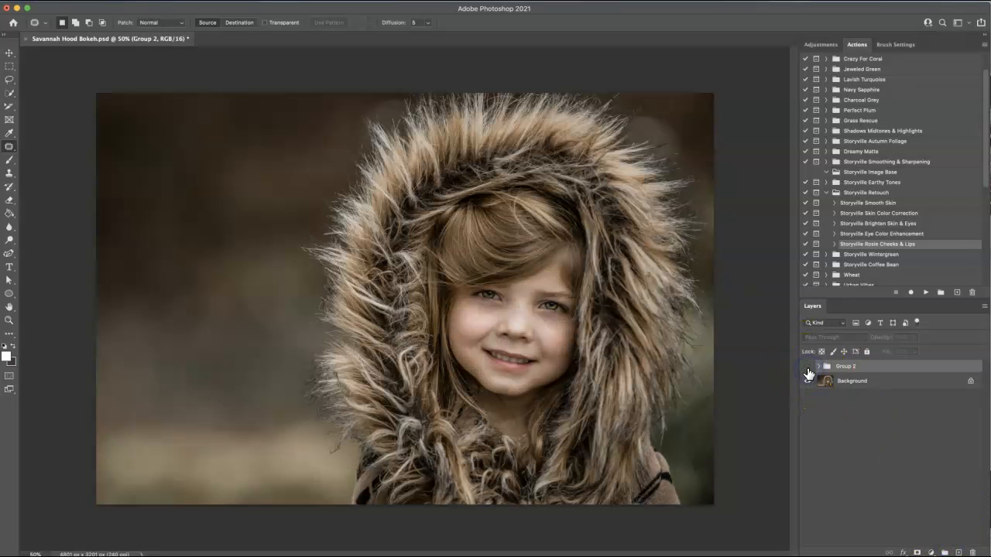